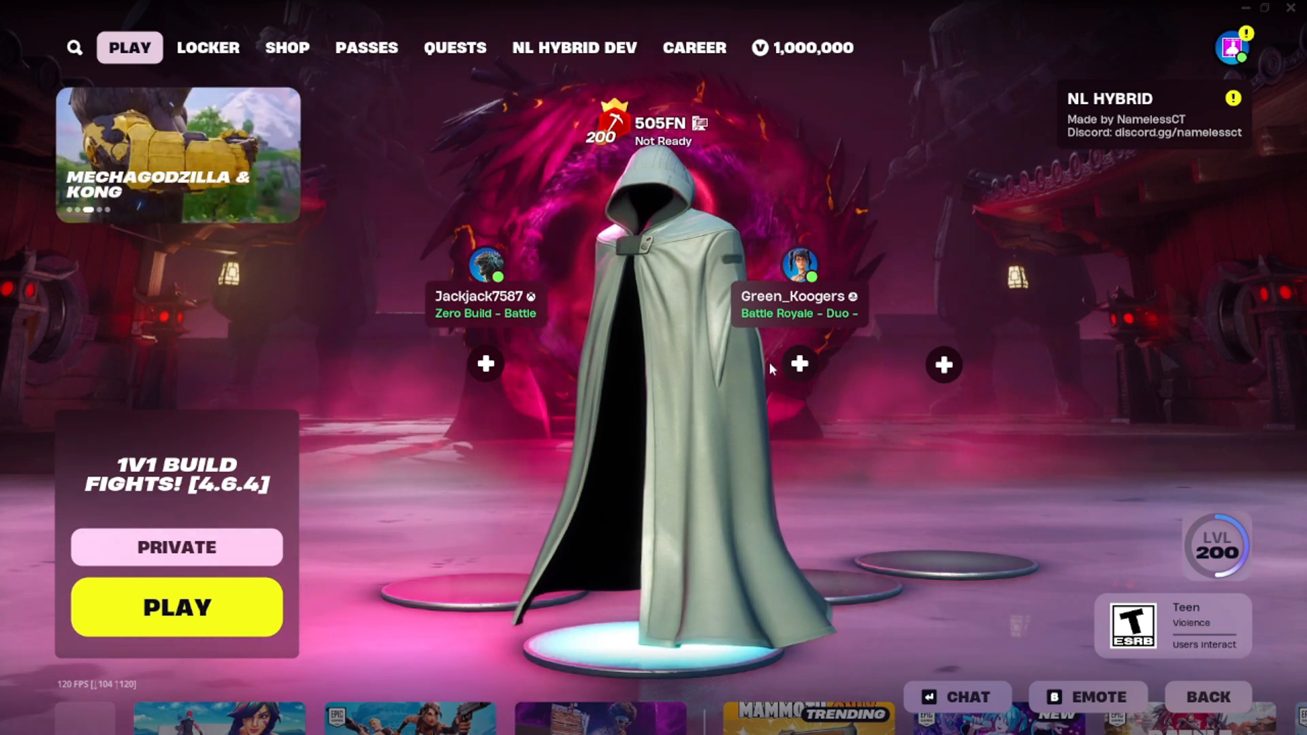
{"action": "mouse_move", "coordinate": [798, 364]}
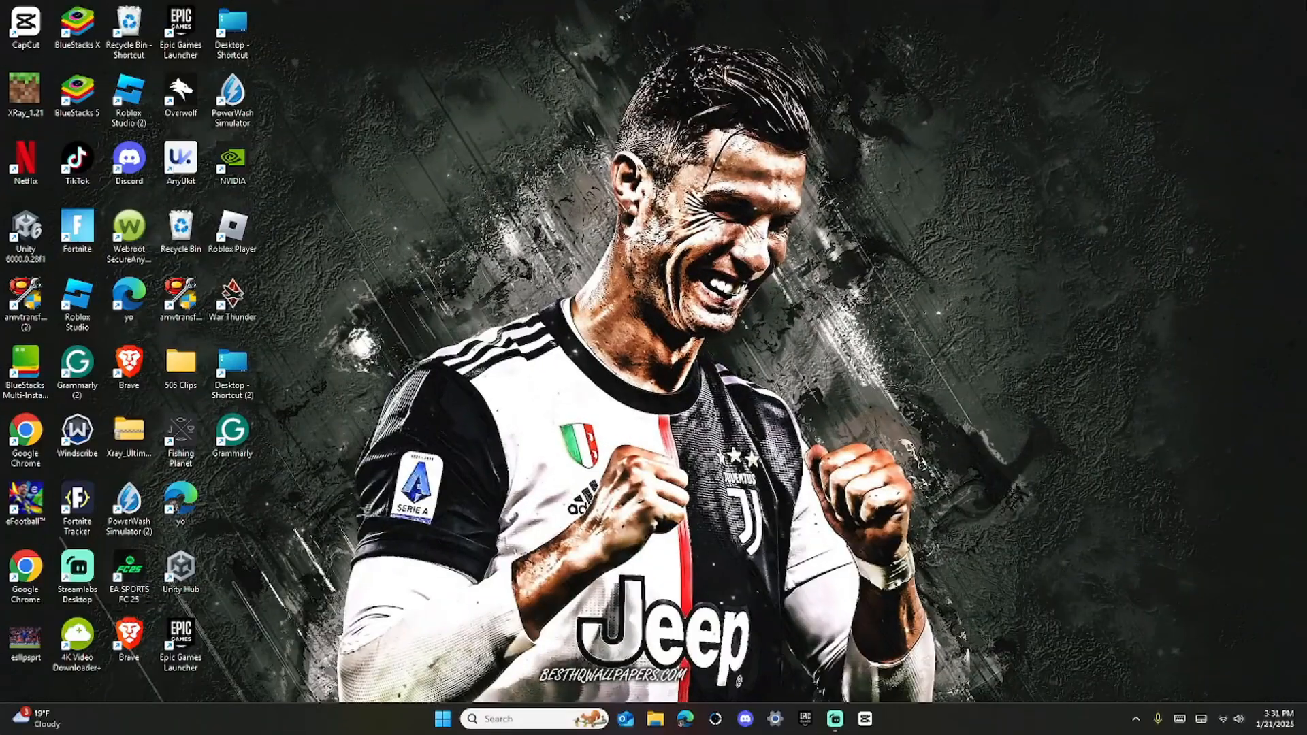
{"action": "mouse_move", "coordinate": [527, 682]}
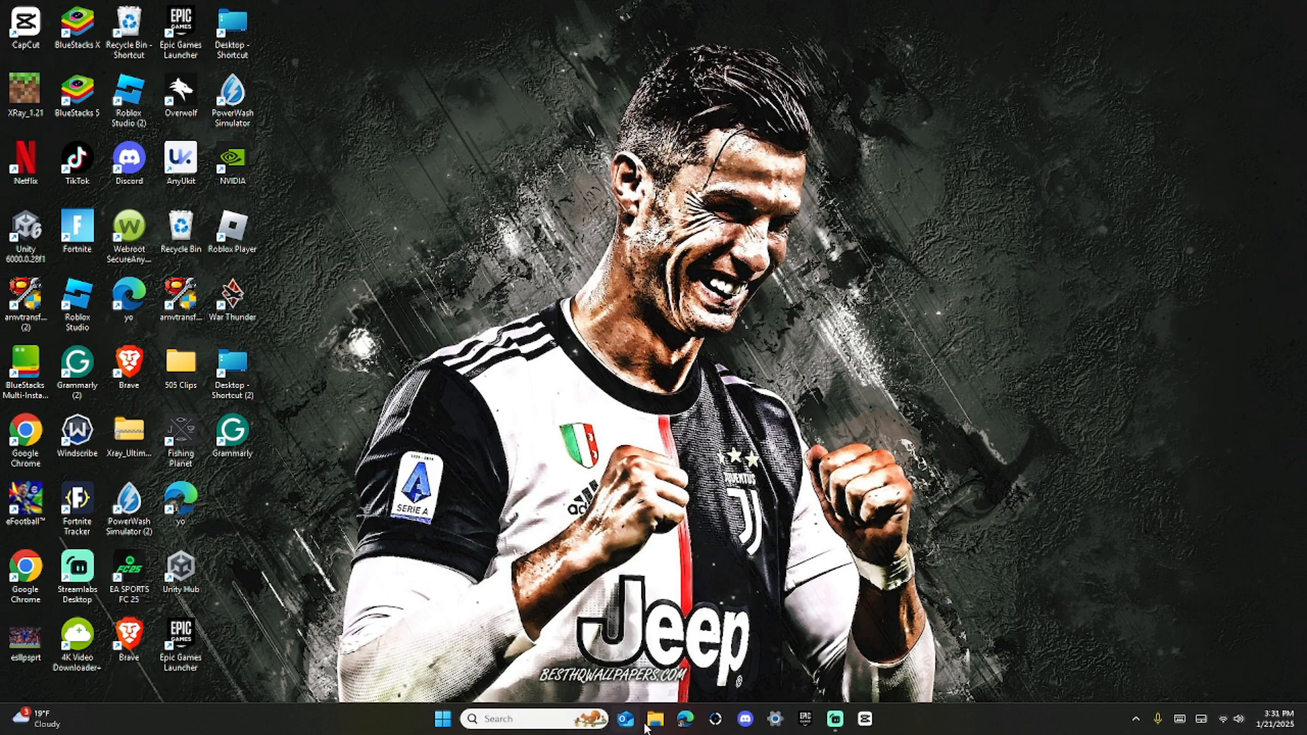
Step: Search 'windscribe' in Microsoft Edge and scroll through the Bing results
{"action": "left_click", "coordinate": [684, 719]}
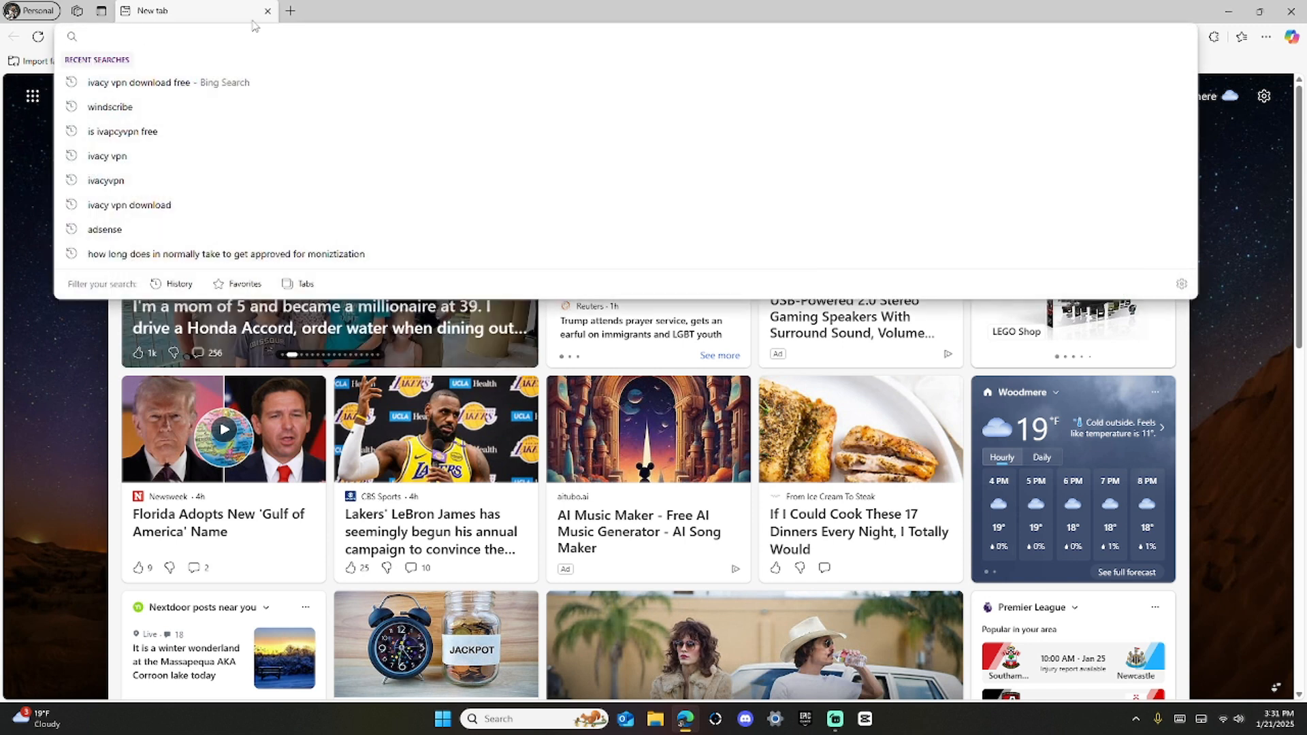
{"action": "type", "text": "windscribe"}
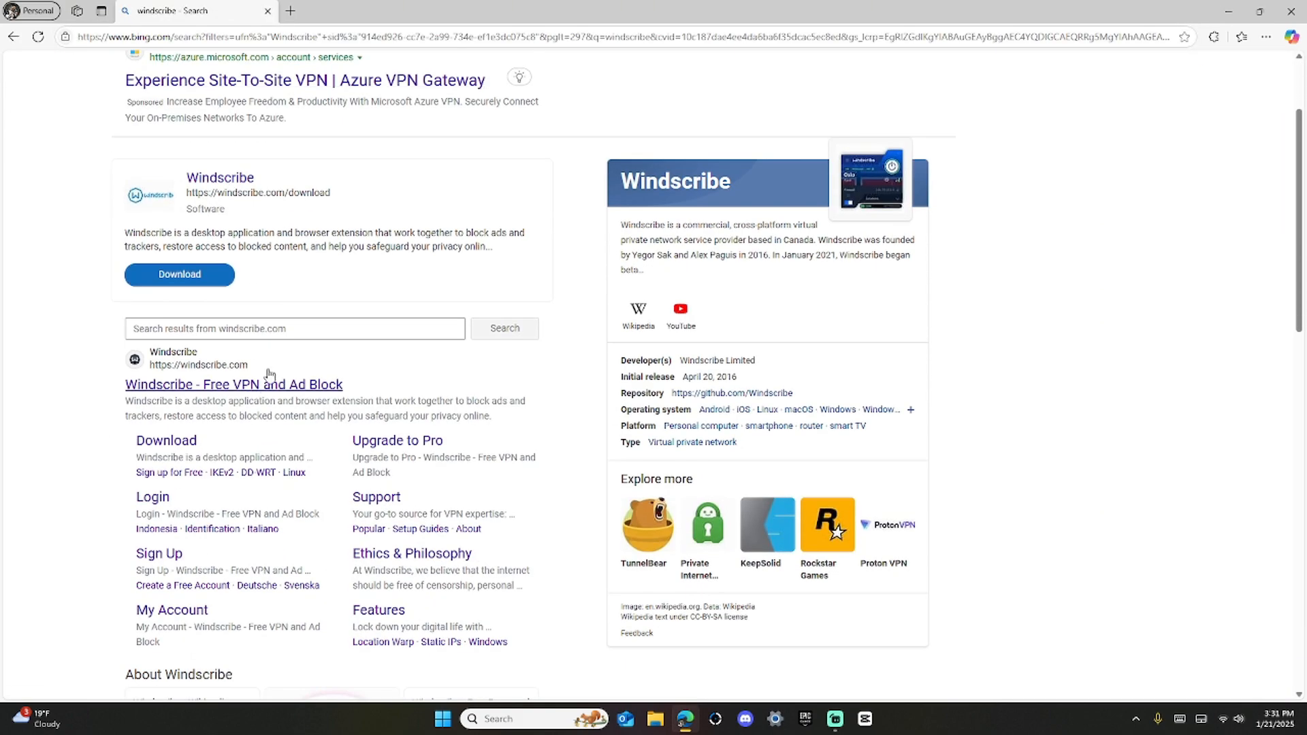
{"action": "scroll", "scroll_direction": "down", "scroll_amount": 3}
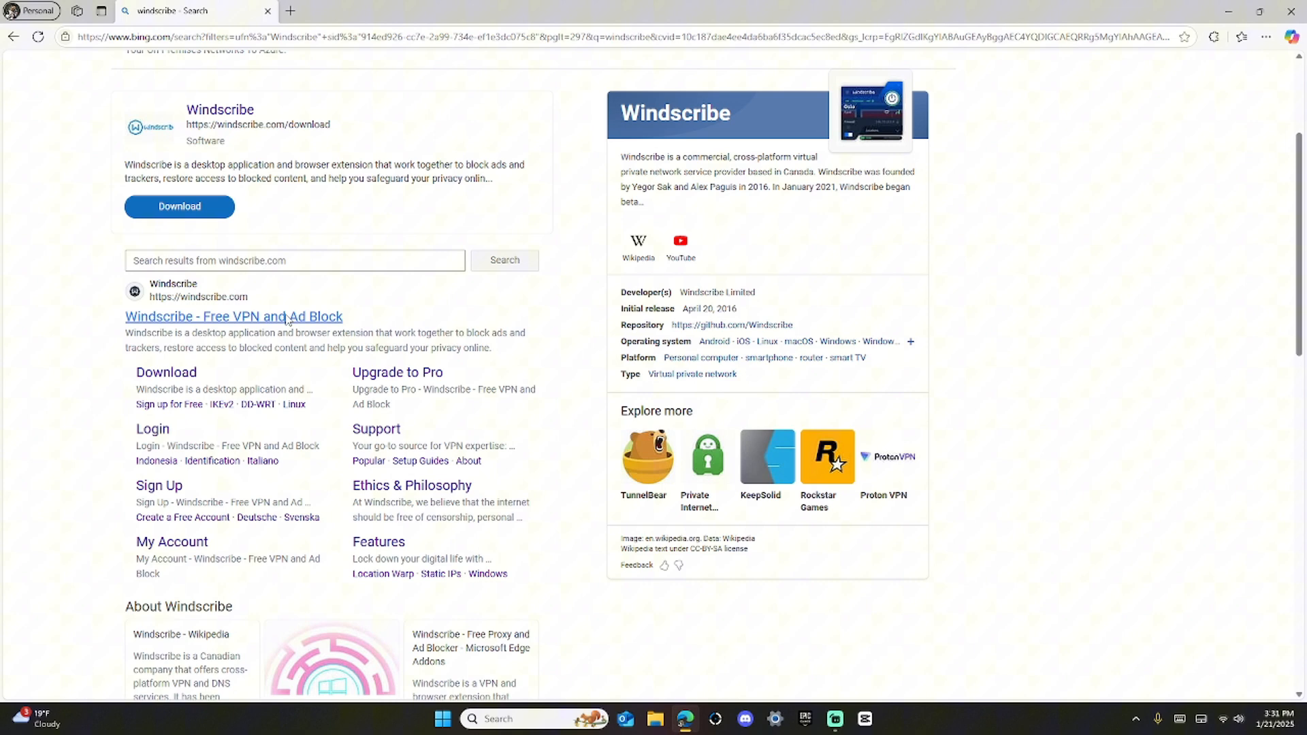
Step: Download the recommended Windows installer from the windscribe.com download page
{"action": "left_click", "coordinate": [233, 317]}
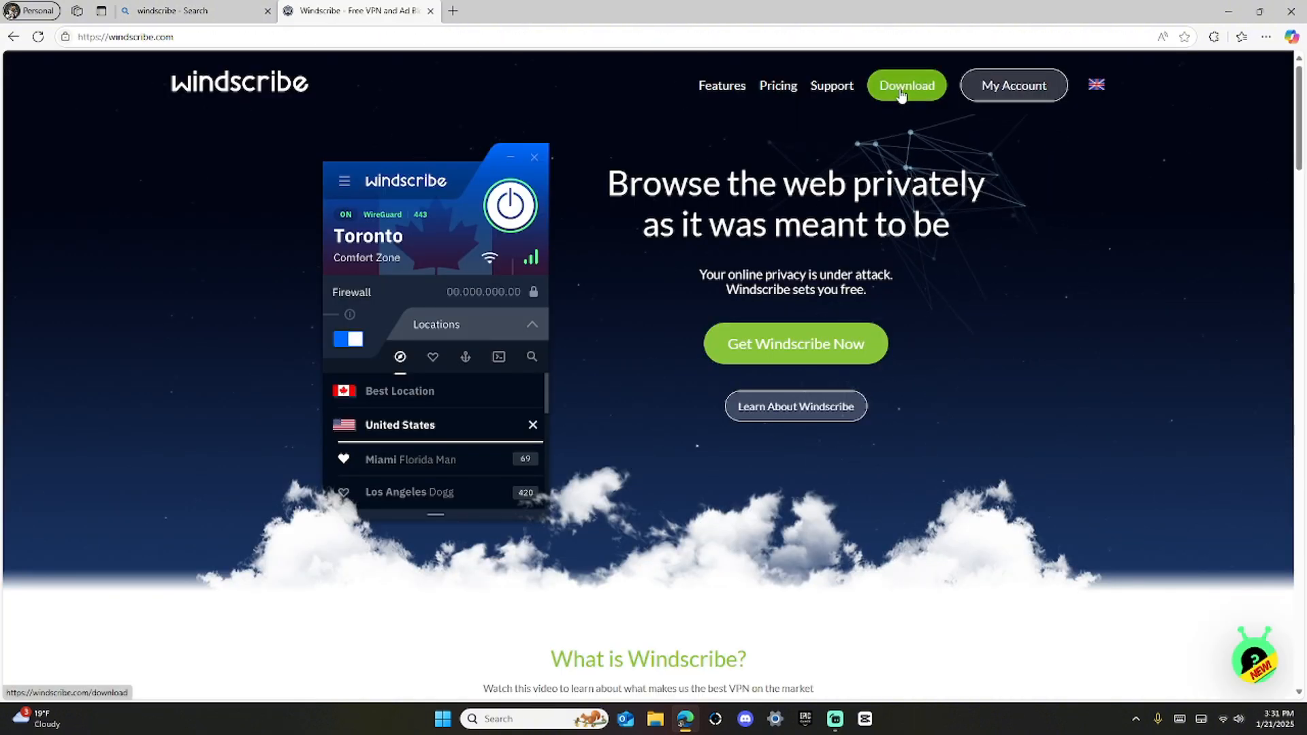
{"action": "left_click", "coordinate": [906, 85]}
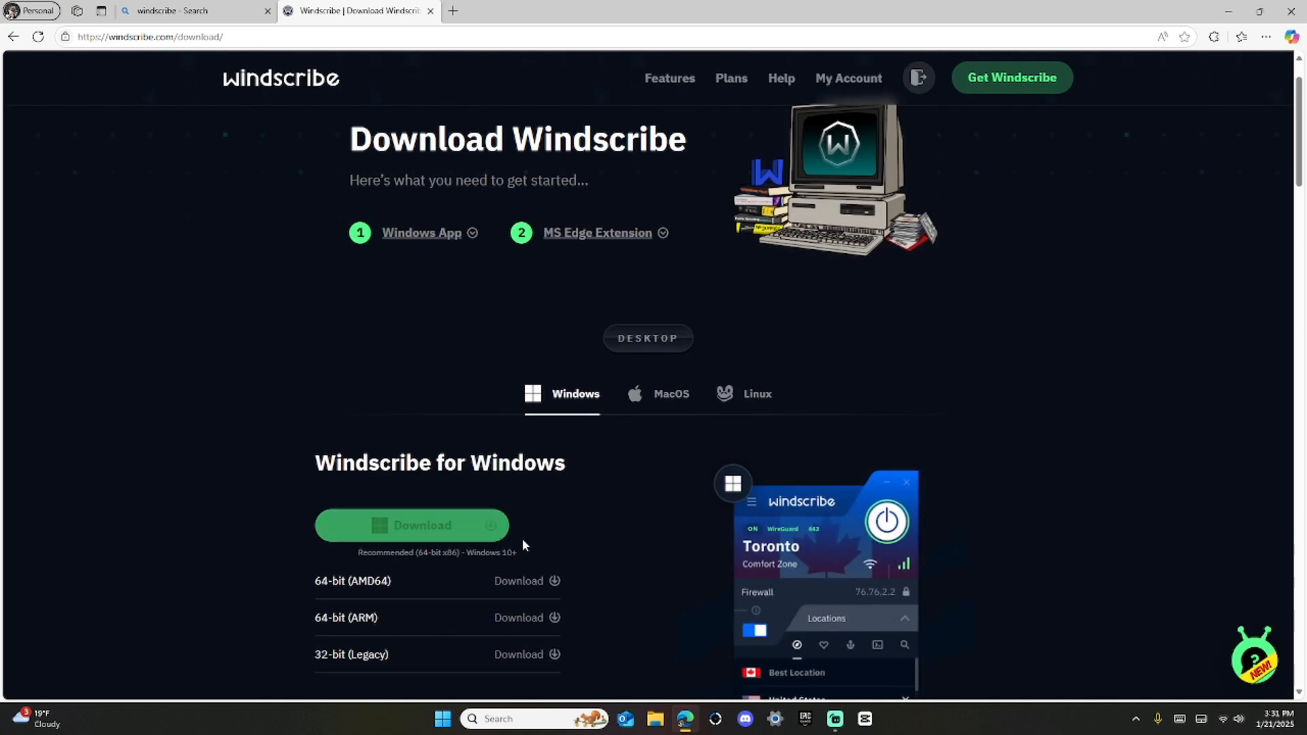
{"action": "left_click", "coordinate": [411, 524]}
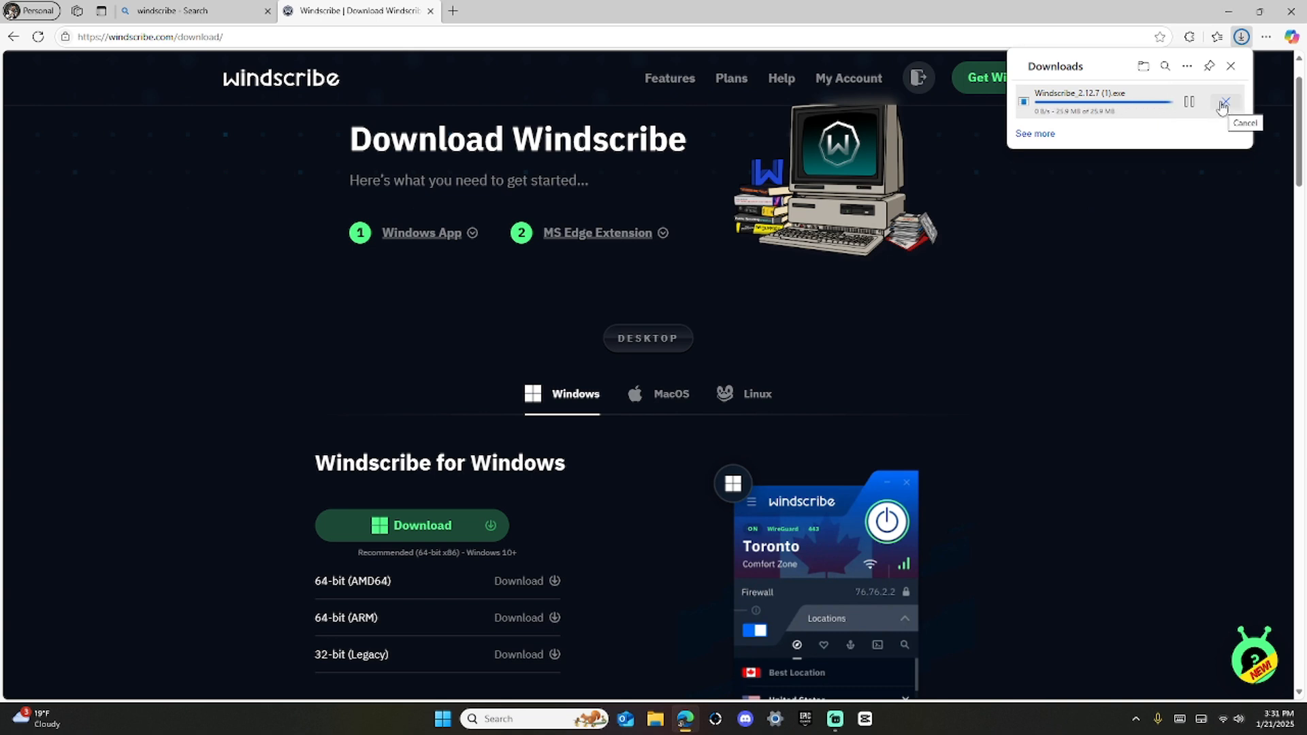
{"action": "mouse_move", "coordinate": [1221, 108]}
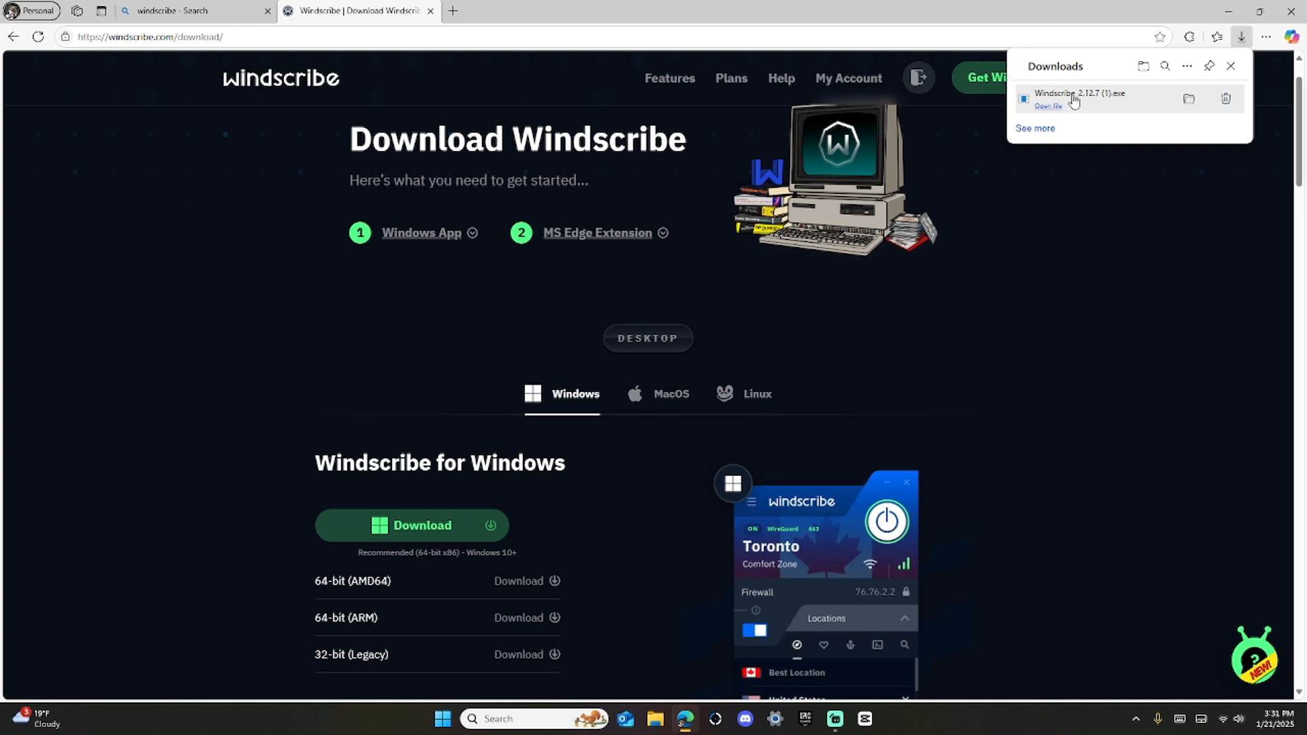
{"action": "mouse_move", "coordinate": [1061, 101]}
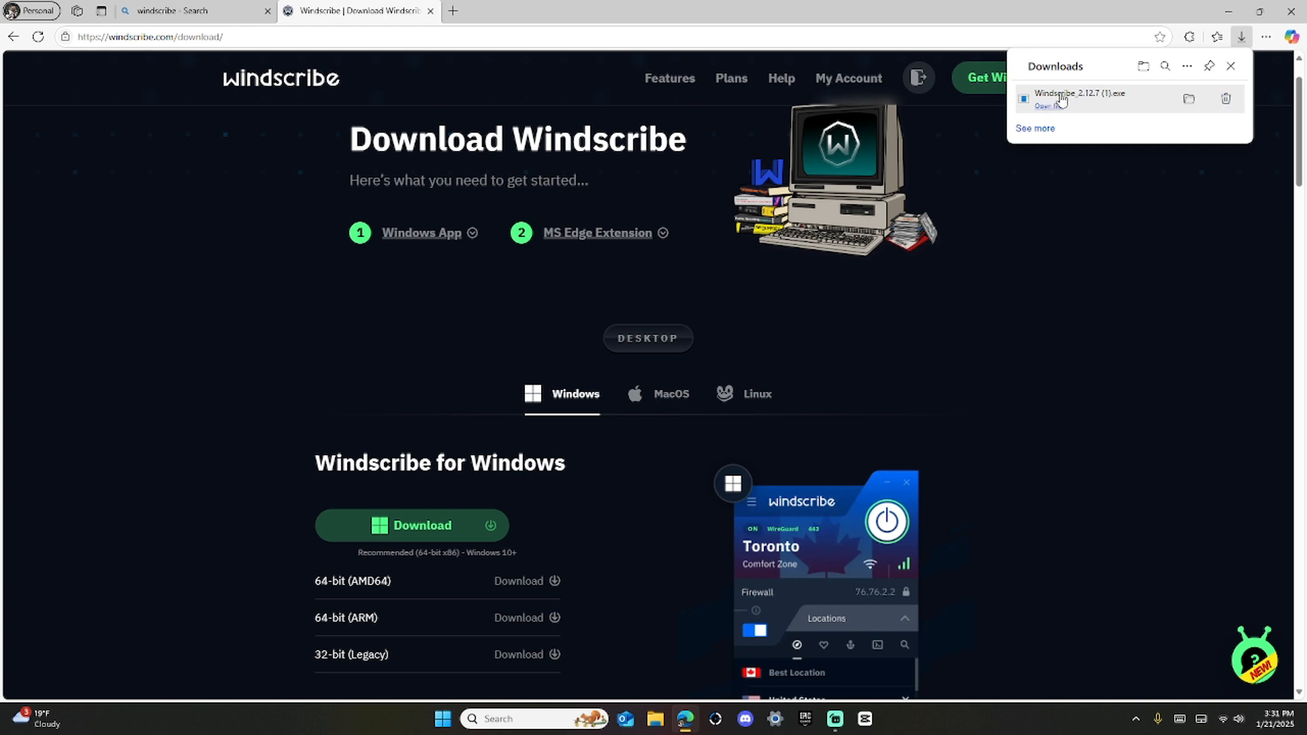
Step: Run the downloaded Windscribe .exe from Edge's Downloads panel to install and launch the app
{"action": "left_click", "coordinate": [1079, 92]}
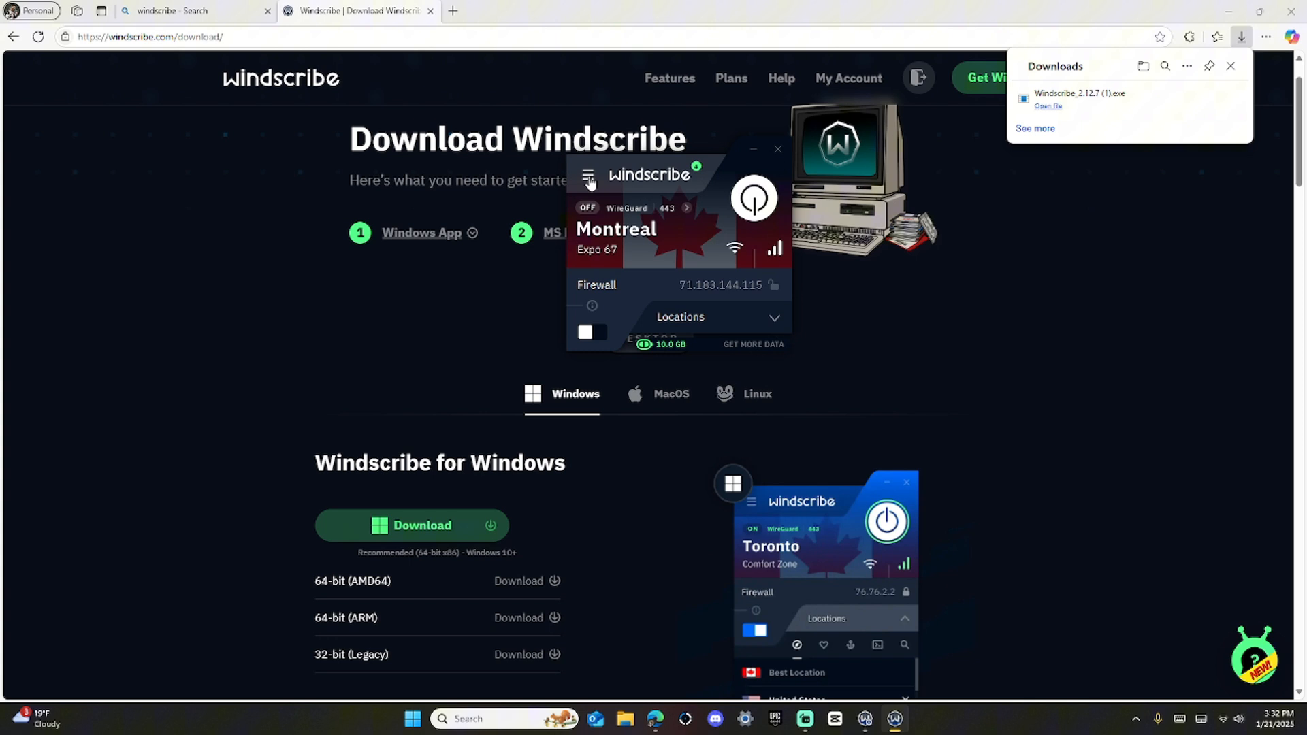
{"action": "mouse_move", "coordinate": [662, 190]}
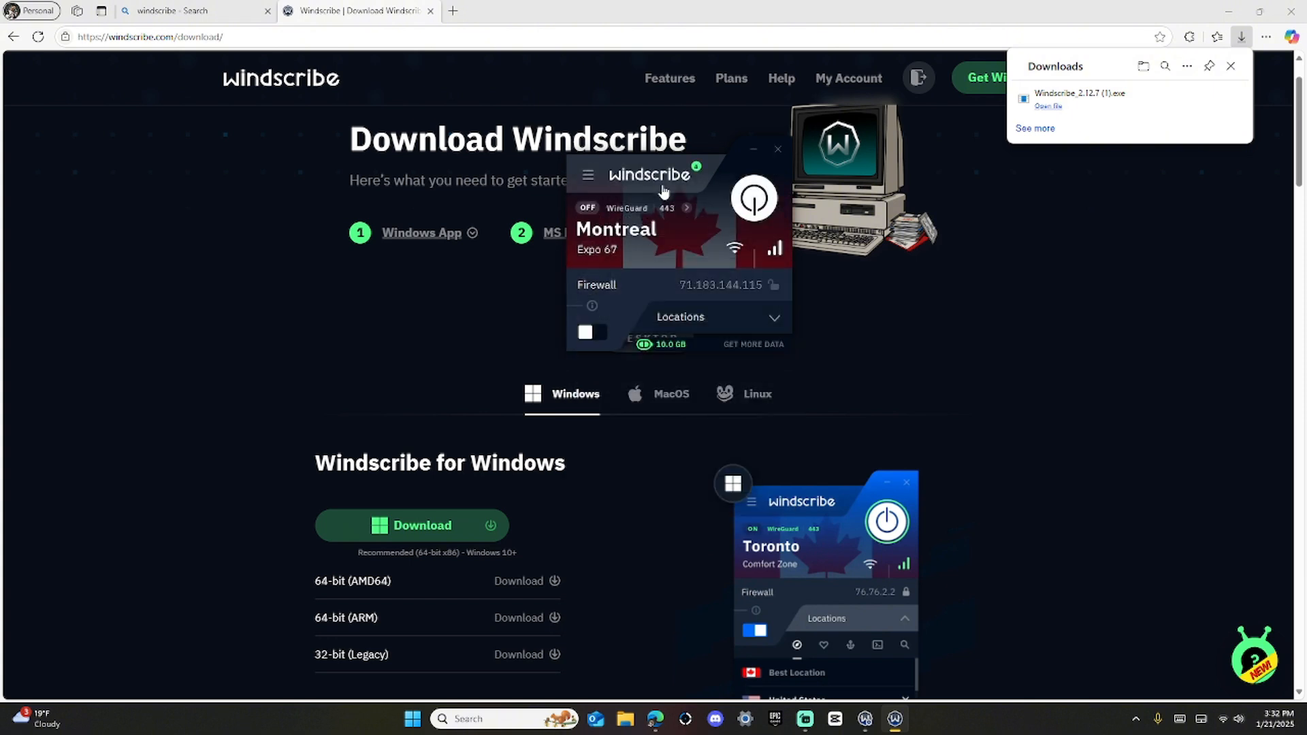
{"action": "mouse_move", "coordinate": [905, 148]}
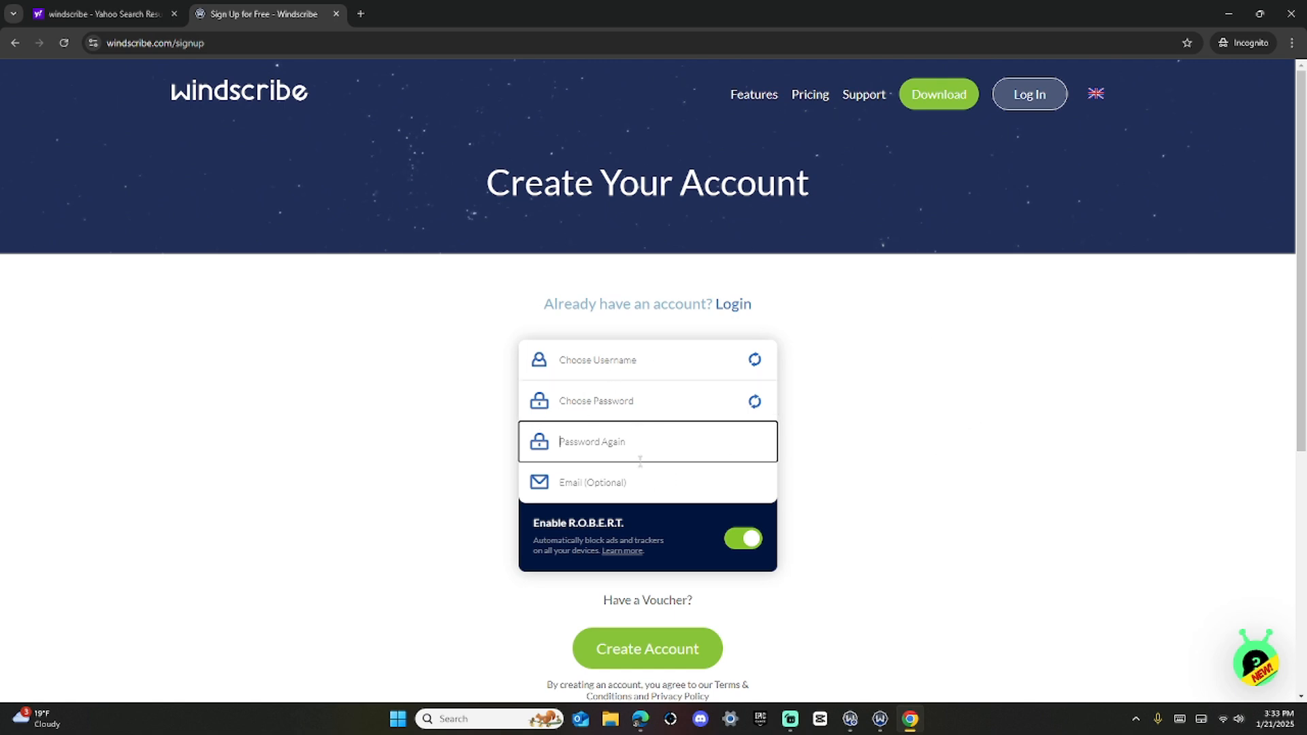
Step: On the windscribe.com signup page, select the optional Email field and scroll to Create Account
{"action": "left_click", "coordinate": [646, 481]}
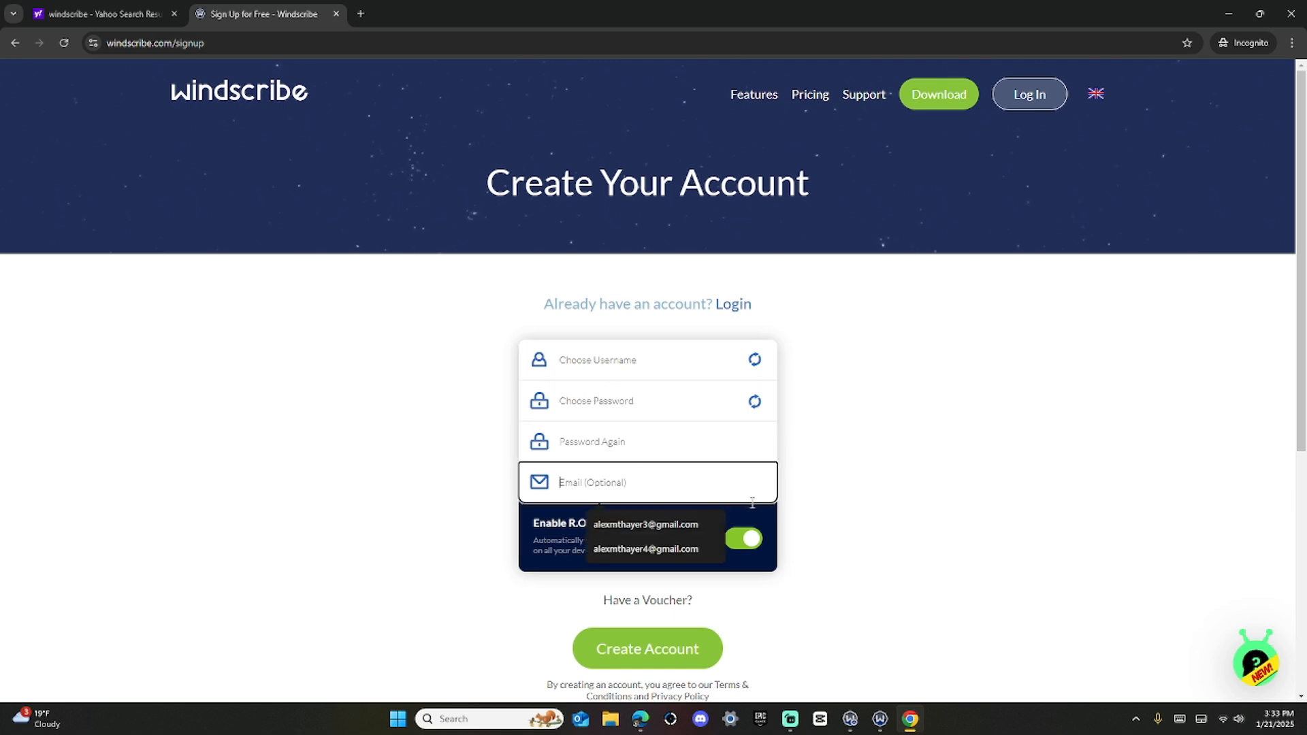
{"action": "scroll", "scroll_direction": "down", "scroll_amount": 3}
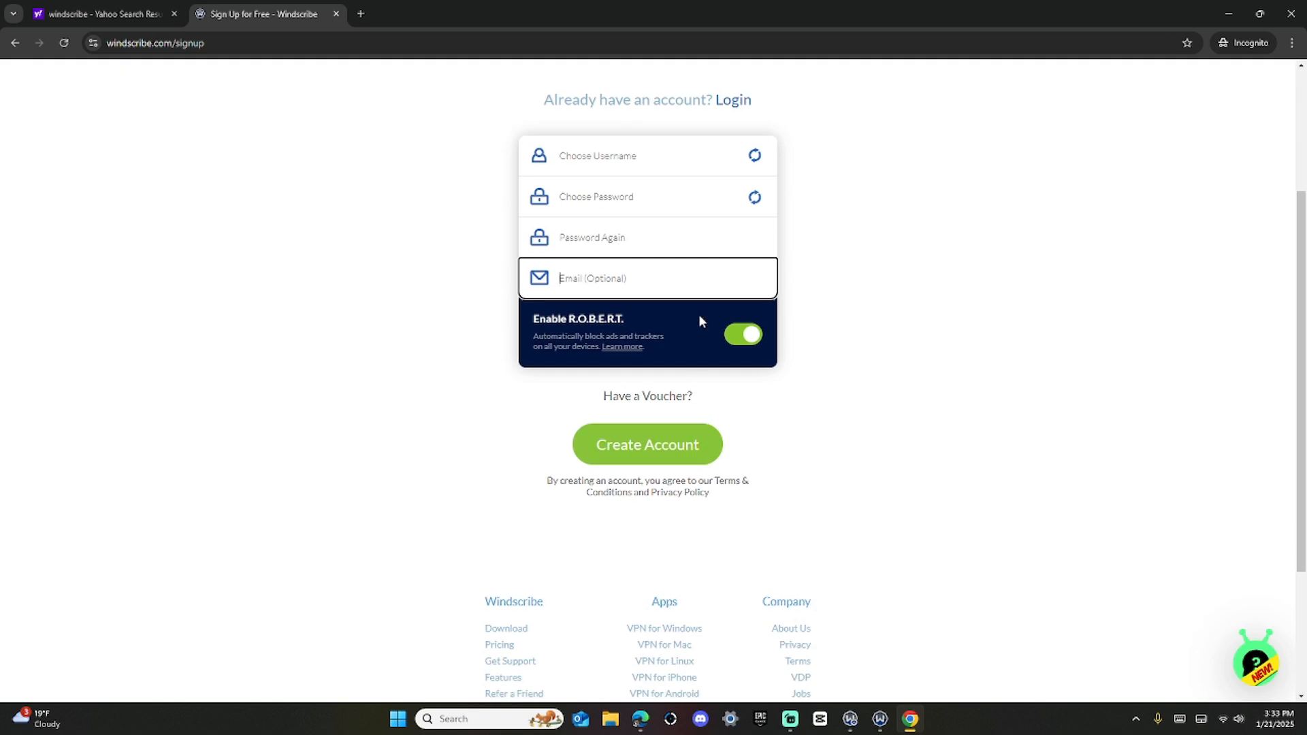
{"action": "mouse_move", "coordinate": [944, 635]}
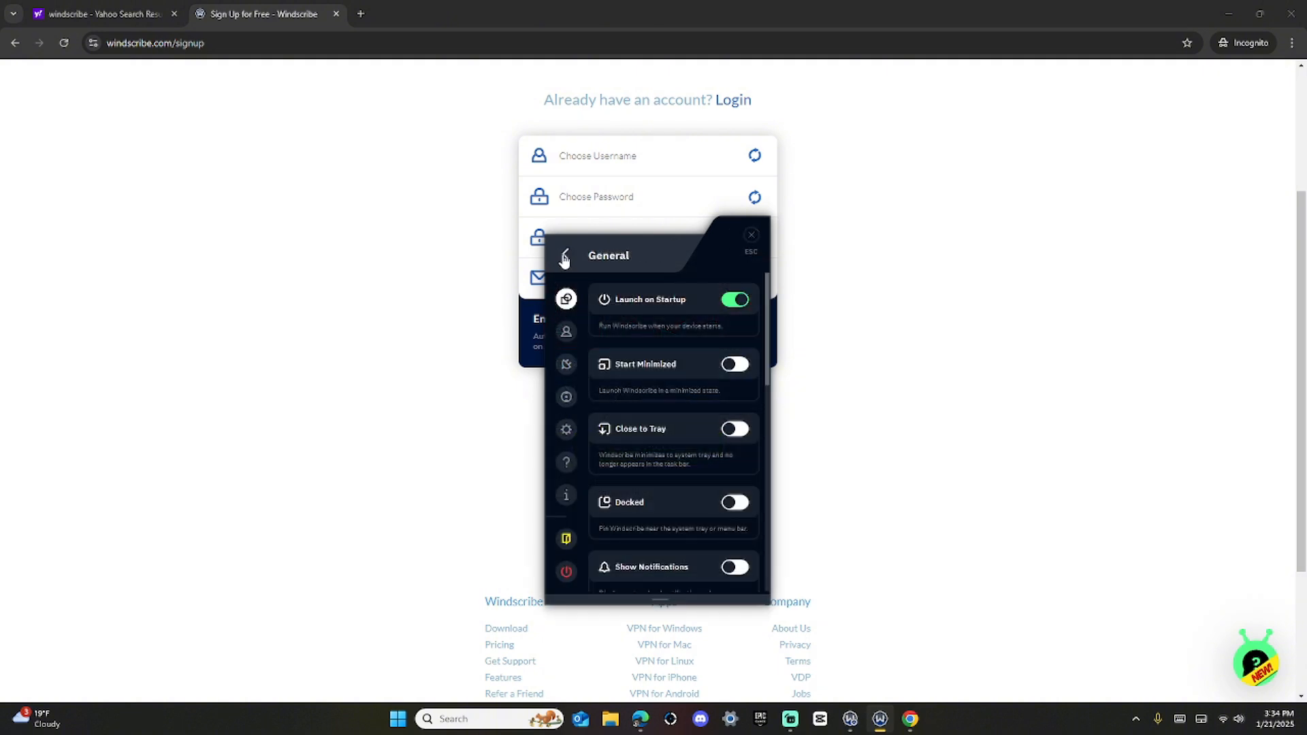
Step: Connect Windscribe to Canada East's Montreal Expo 67 server, then minimize the window
{"action": "left_click", "coordinate": [566, 256]}
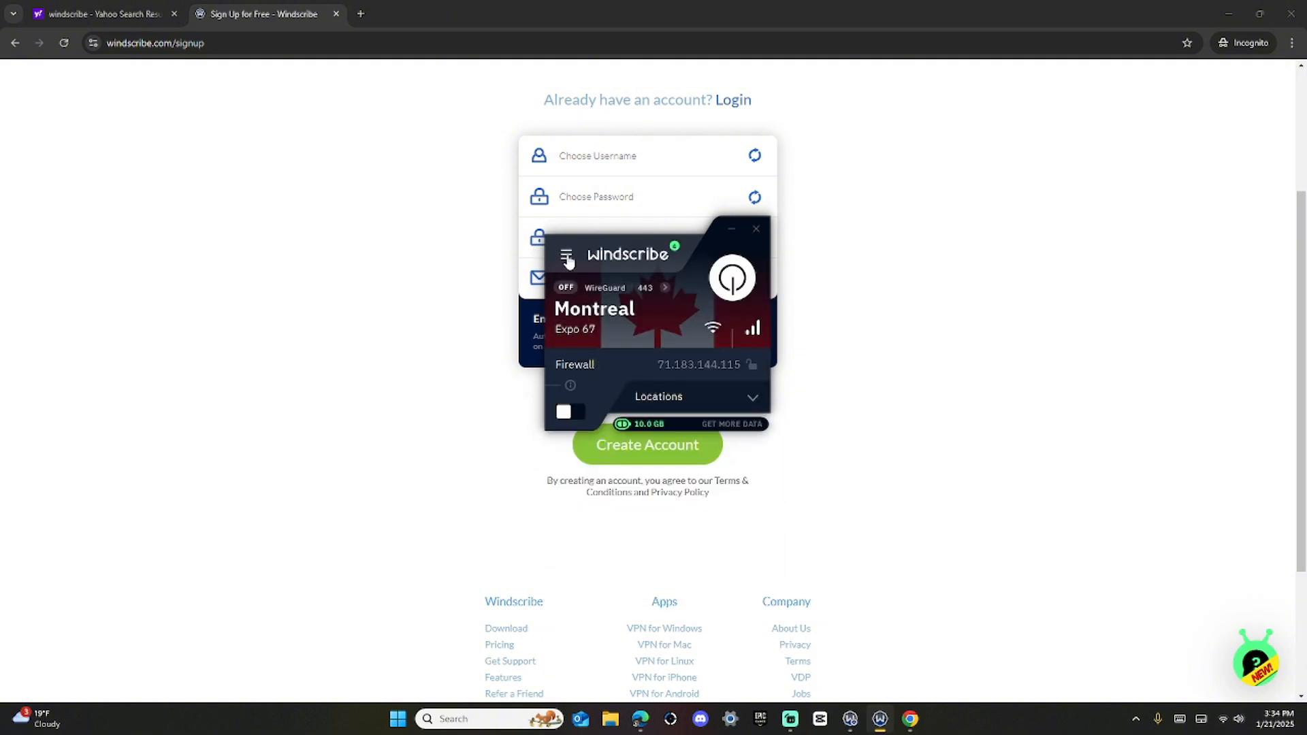
{"action": "mouse_move", "coordinate": [849, 719]}
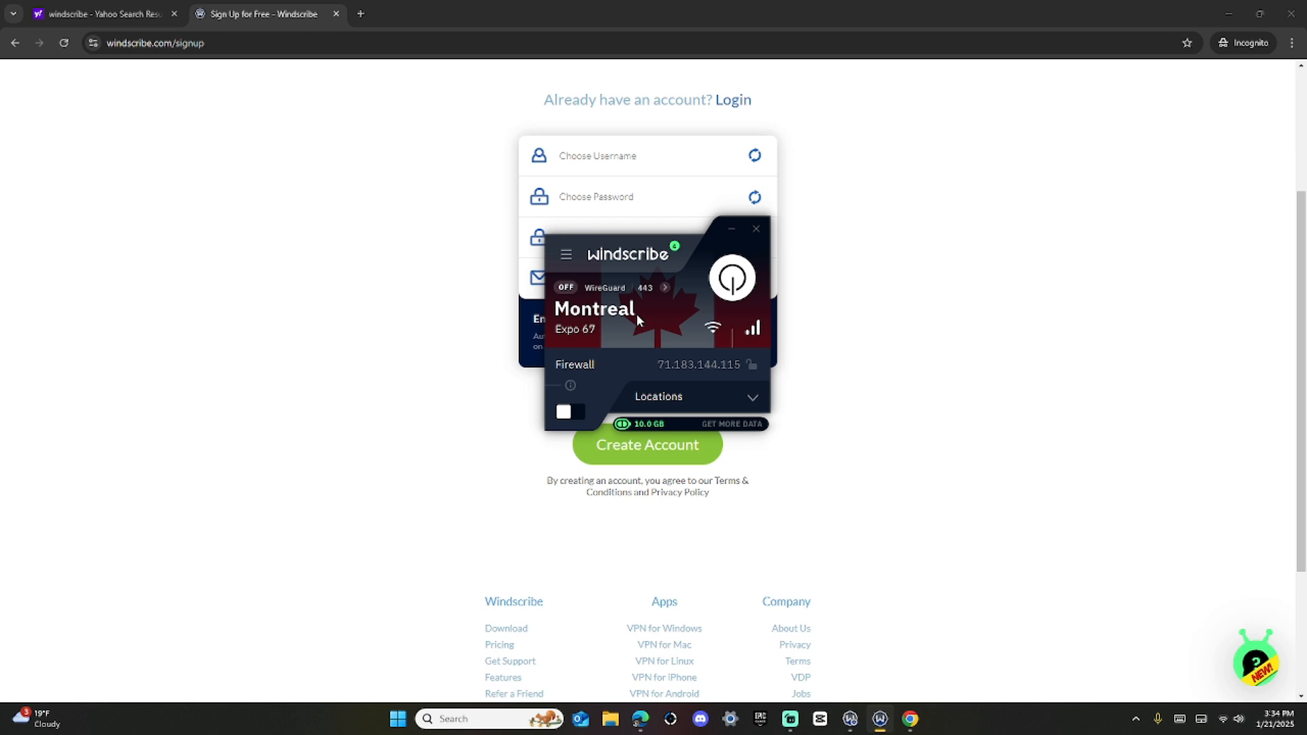
{"action": "mouse_move", "coordinate": [709, 323]}
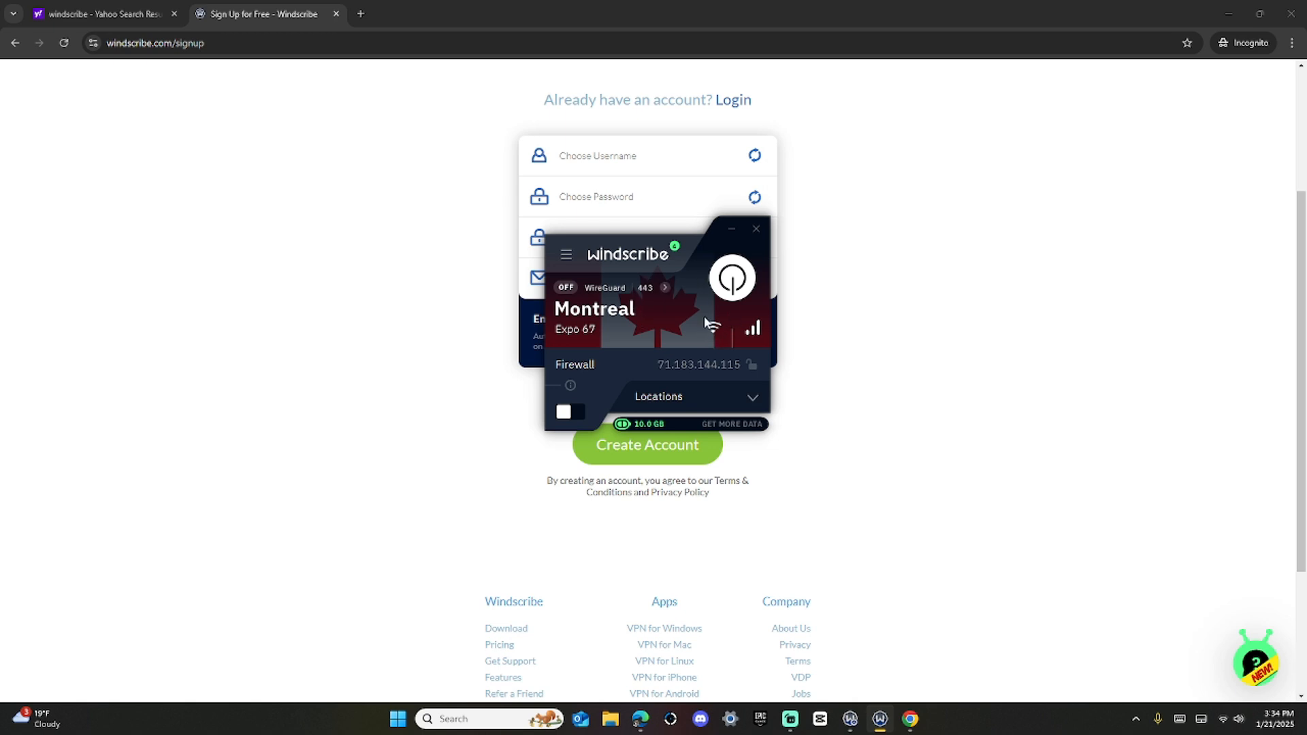
{"action": "mouse_move", "coordinate": [576, 302]}
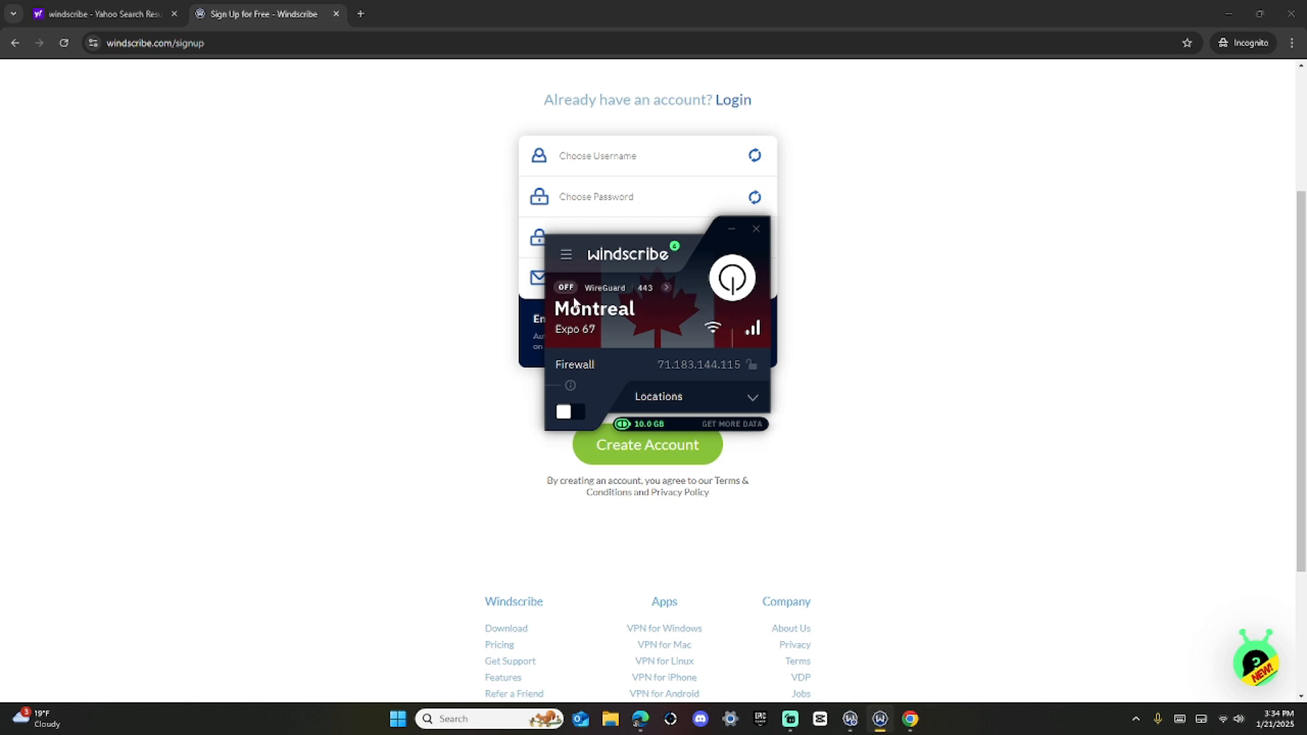
{"action": "mouse_move", "coordinate": [687, 402]}
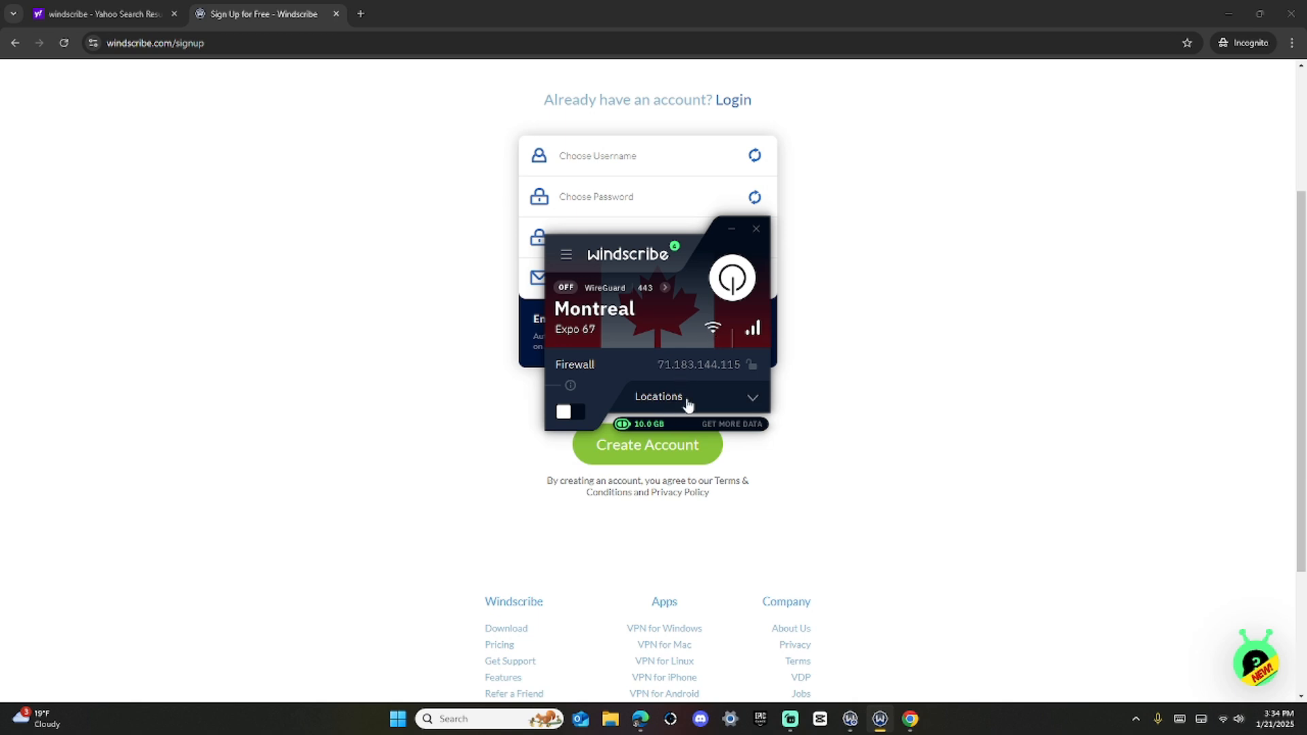
{"action": "left_click", "coordinate": [658, 397]}
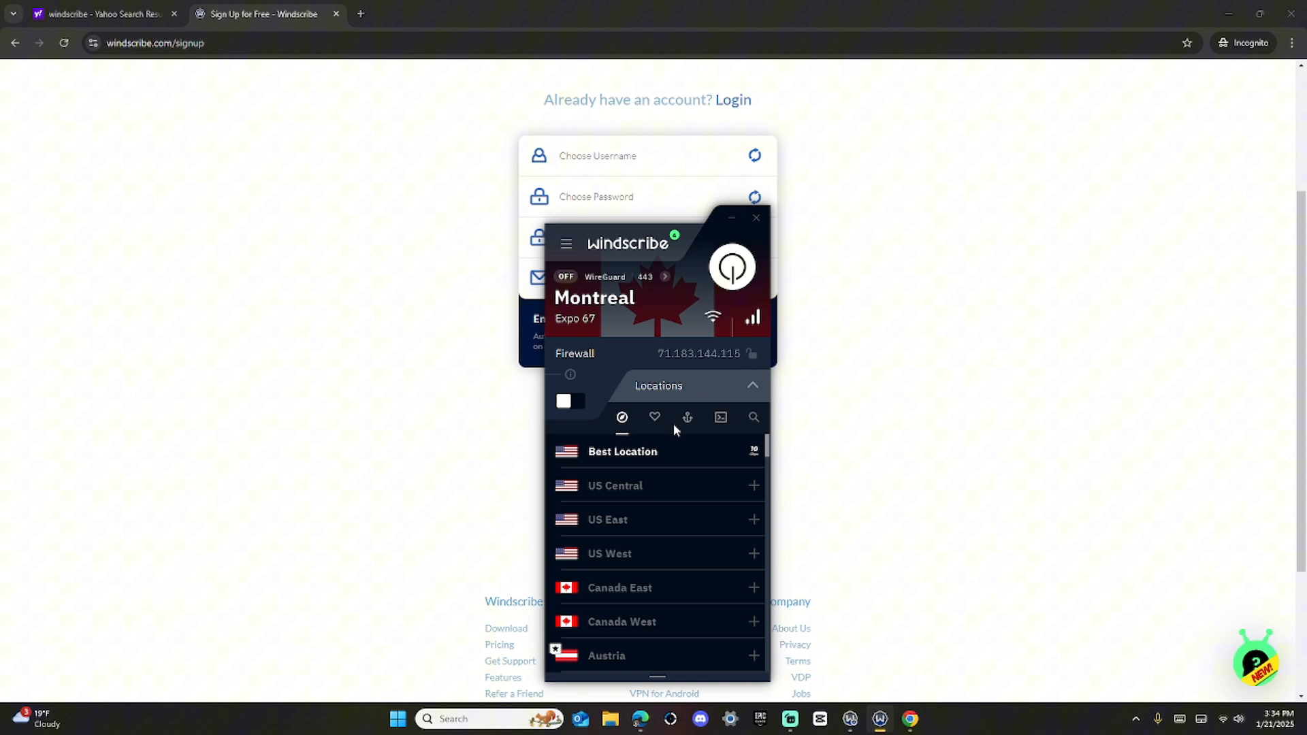
{"action": "scroll", "scroll_direction": "down", "scroll_amount": 3}
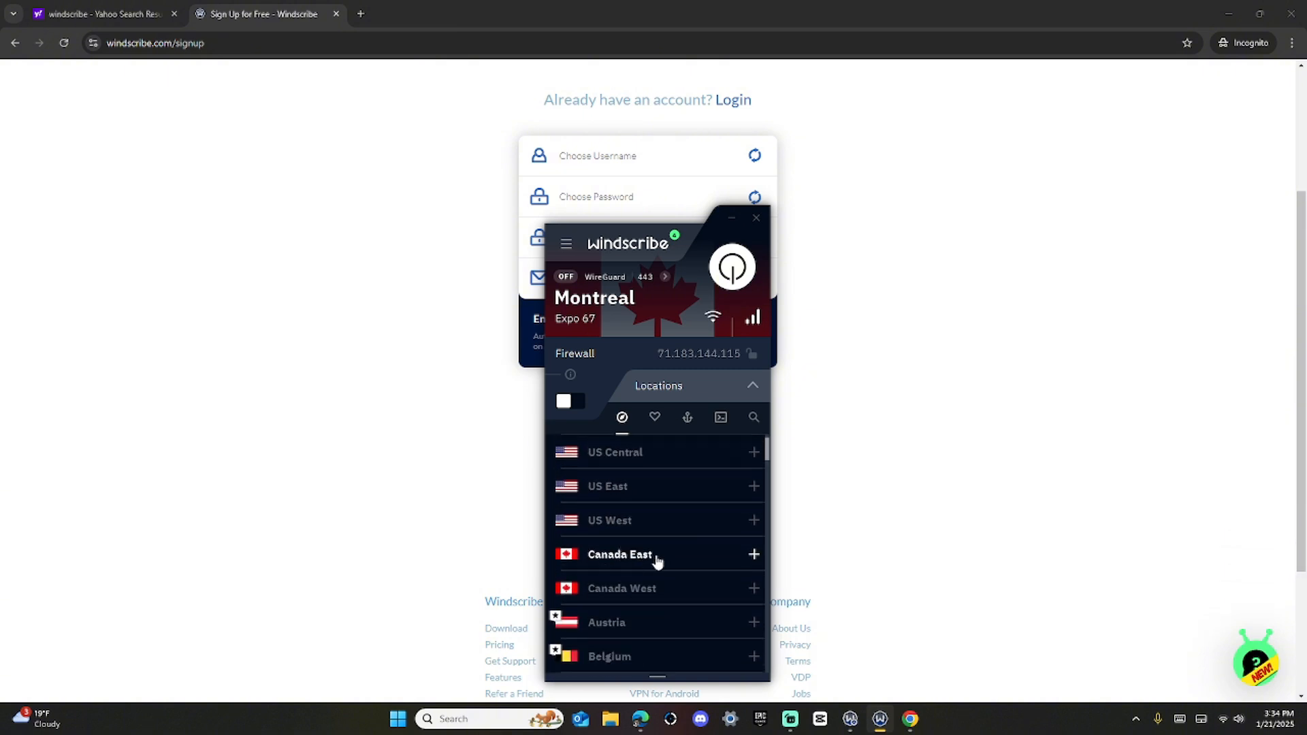
{"action": "left_click", "coordinate": [619, 554]}
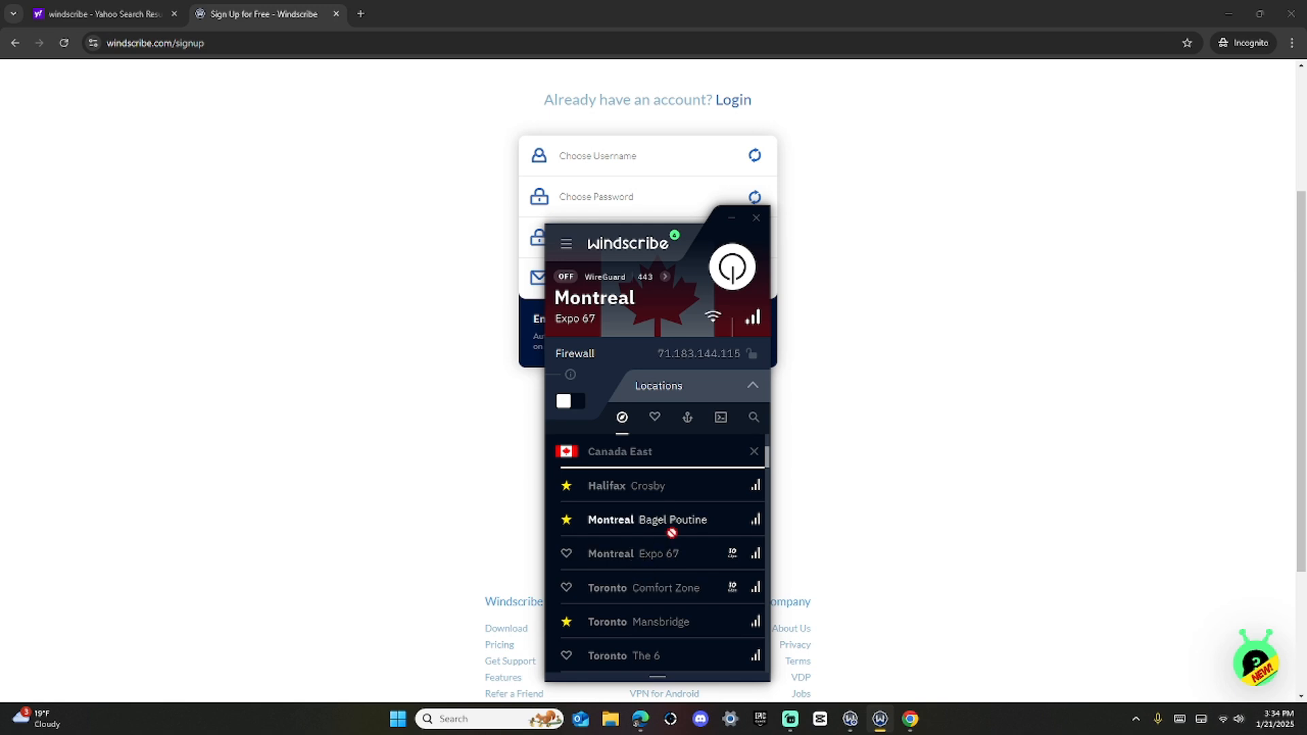
{"action": "left_click", "coordinate": [731, 267]}
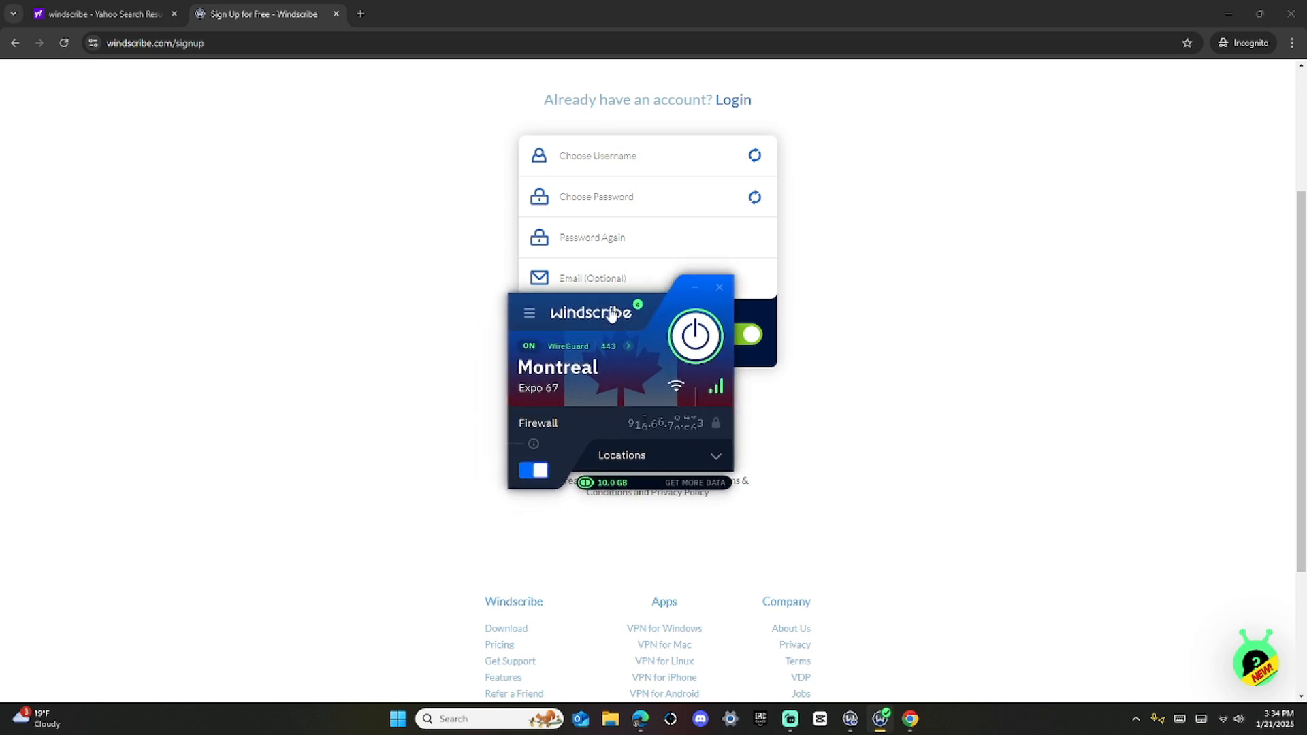
{"action": "left_click", "coordinate": [719, 286]}
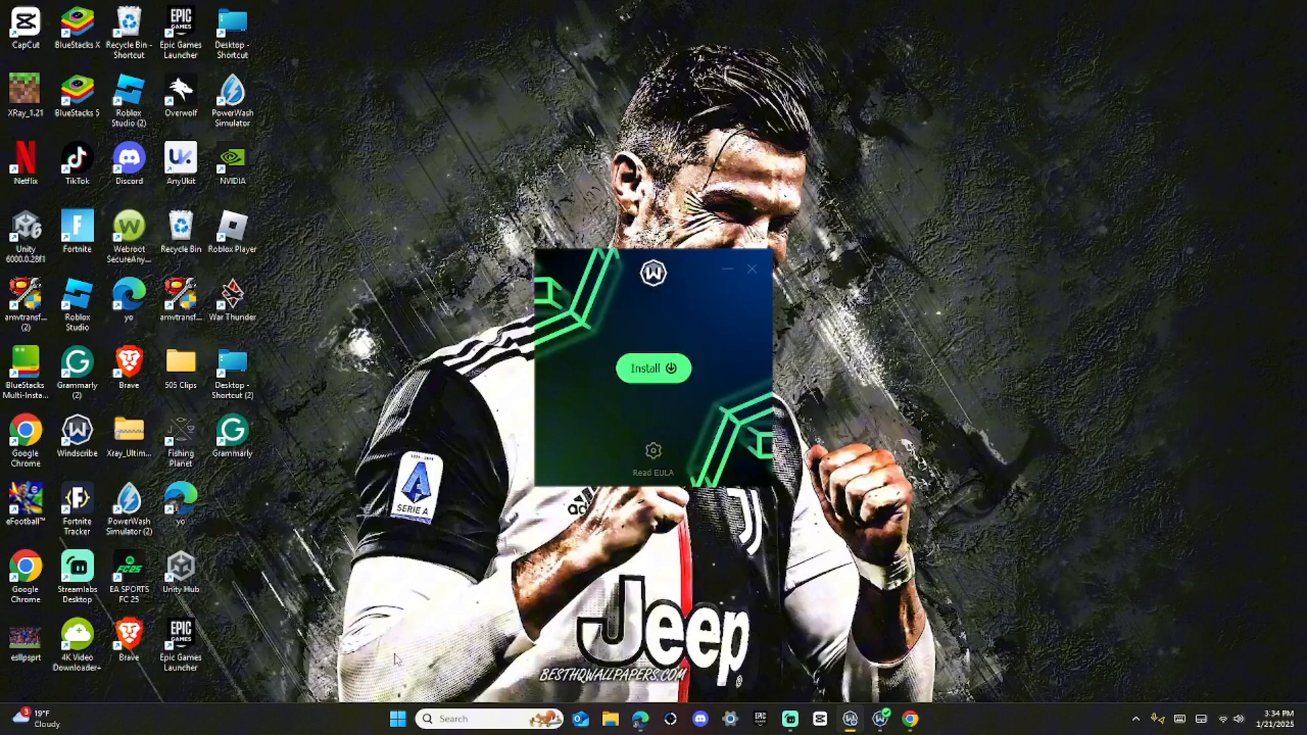
Step: Search the taskbar for 'capcut' and open the CapCut app
{"action": "left_click", "coordinate": [751, 268]}
{"action": "type", "text": "capc"}
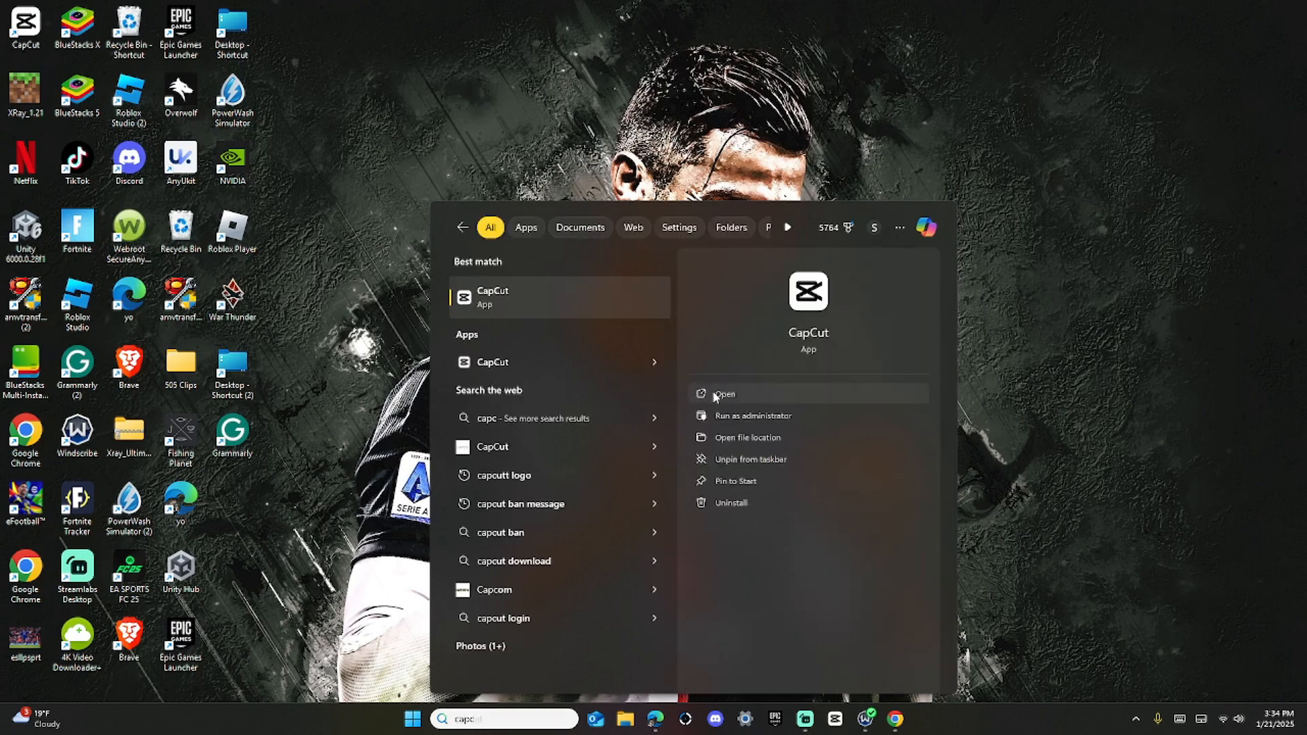
{"action": "left_click", "coordinate": [723, 394]}
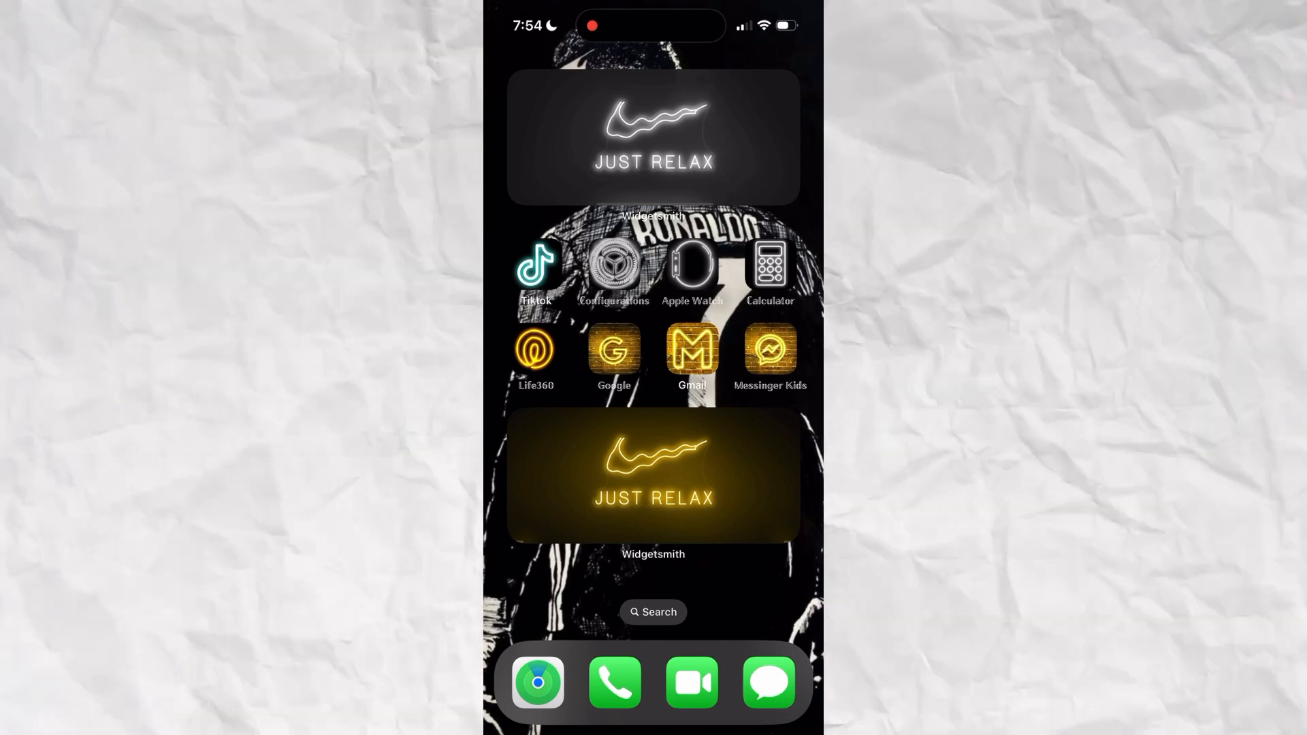
Step: Open the App Store on the iPhone from Spotlight search
{"action": "type", "text": "camera"}
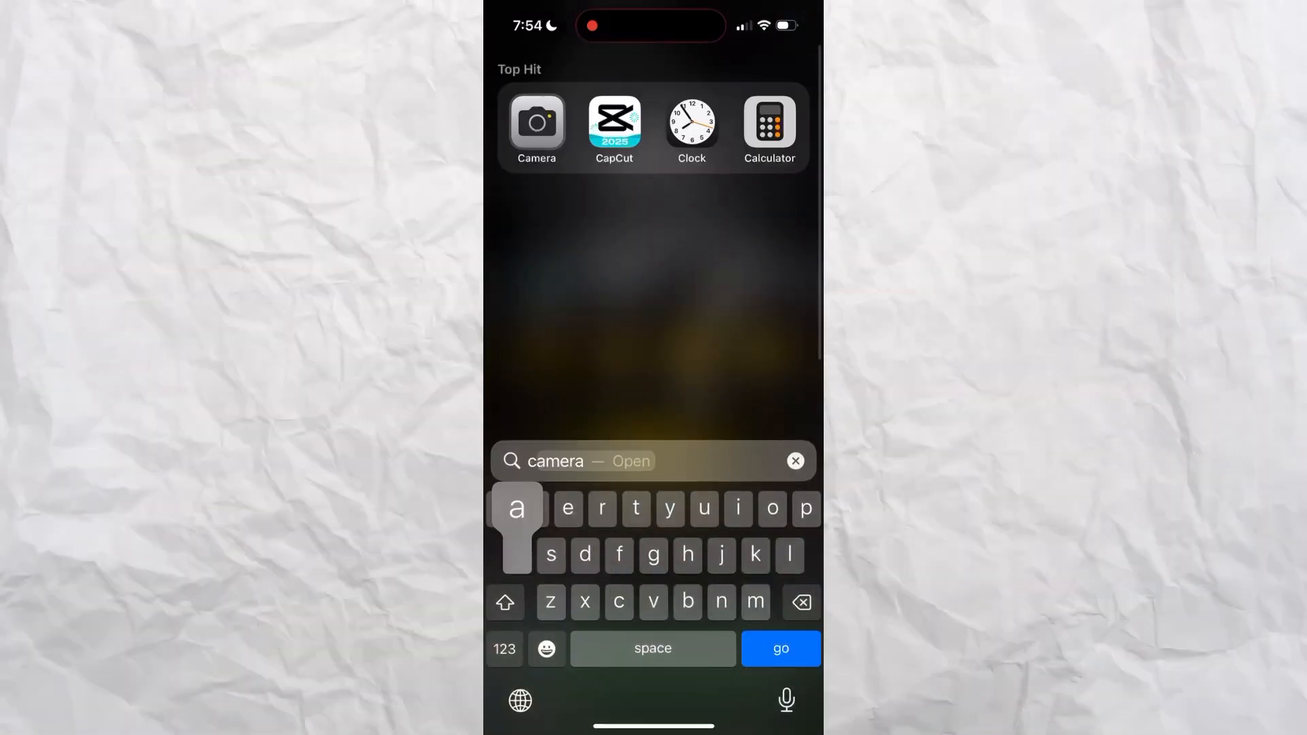
{"action": "left_click", "coordinate": [613, 123]}
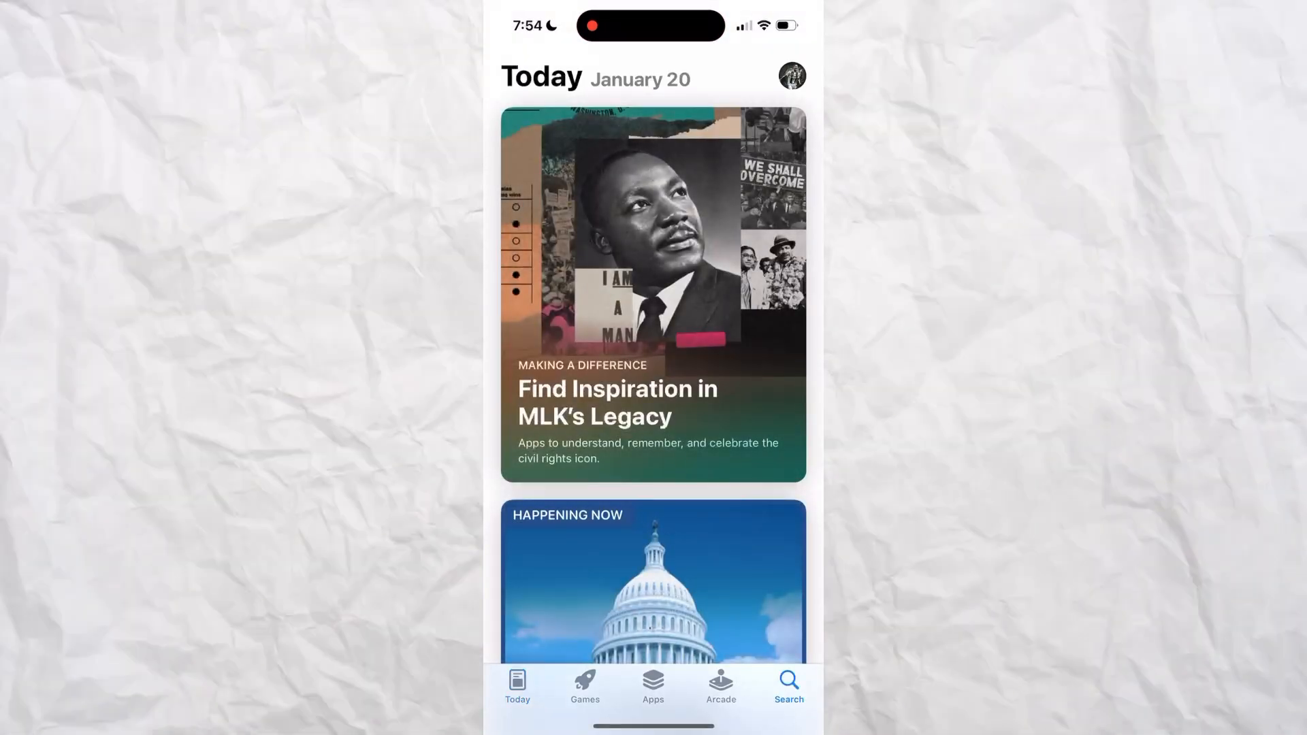
Step: Search the App Store for 'Vpn' and download VPN - Super Unlimited Proxy
{"action": "left_click", "coordinate": [787, 684]}
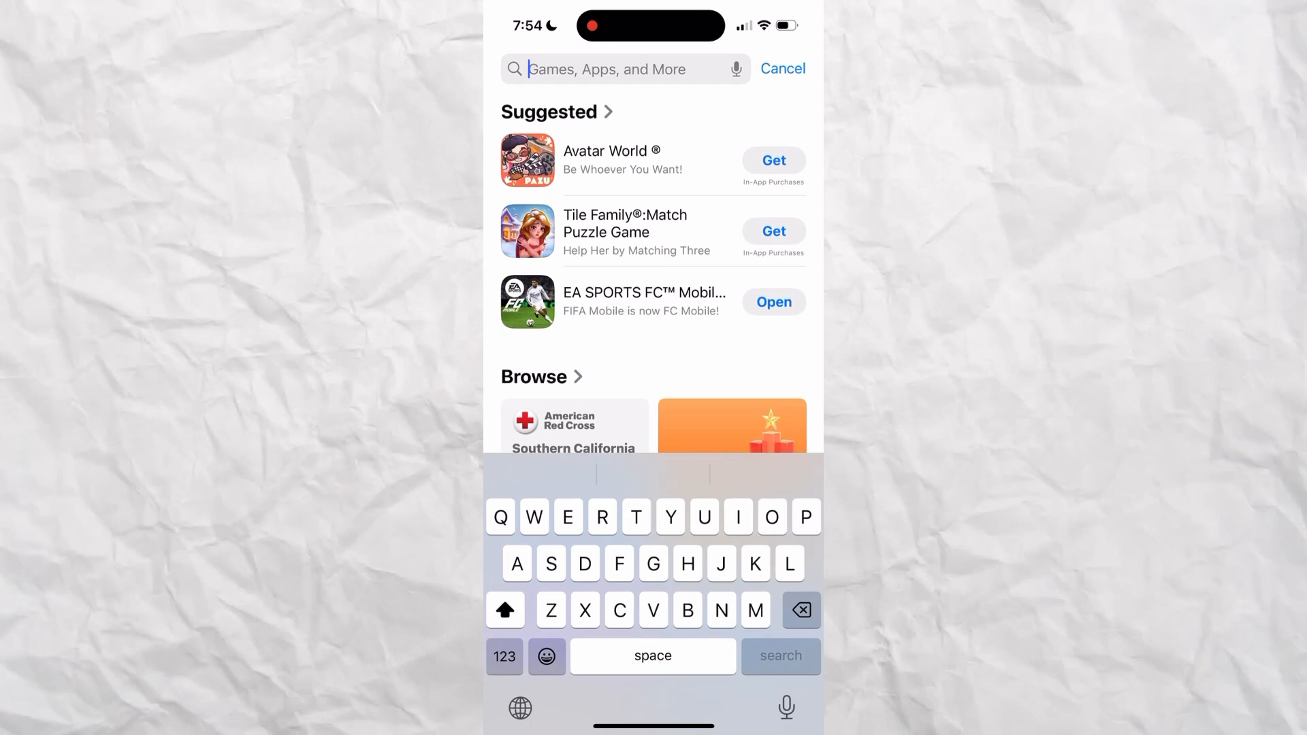
{"action": "type", "text": "Vpn"}
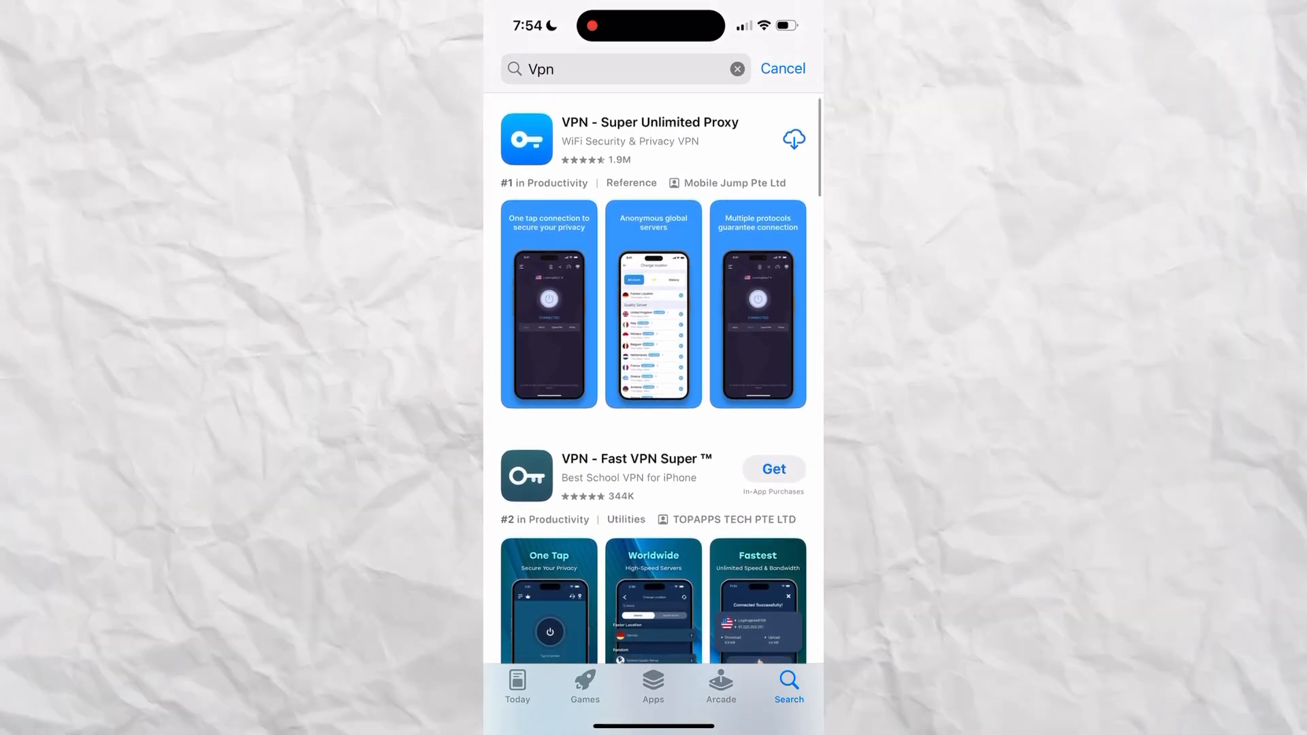
{"action": "left_click", "coordinate": [649, 139]}
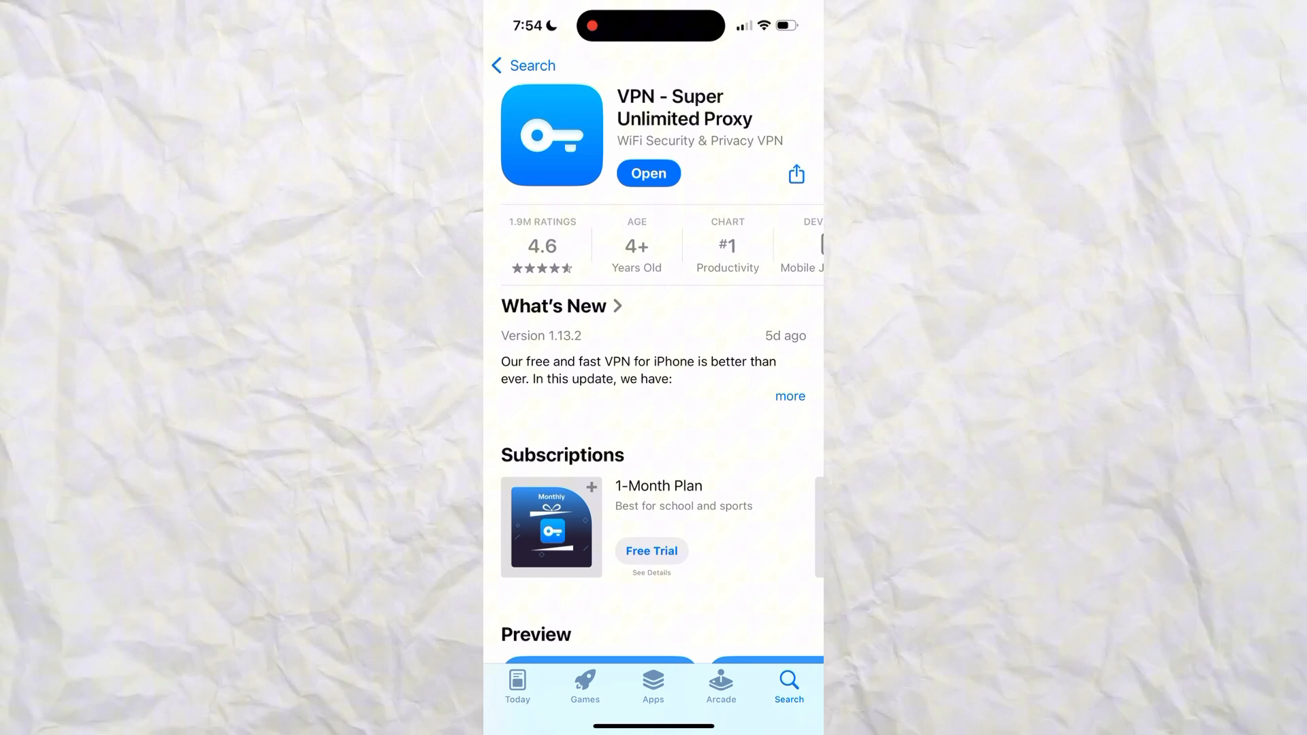
Step: Open VPN Super, accept the privacy terms, and continue past the ads notice
{"action": "left_click", "coordinate": [647, 173]}
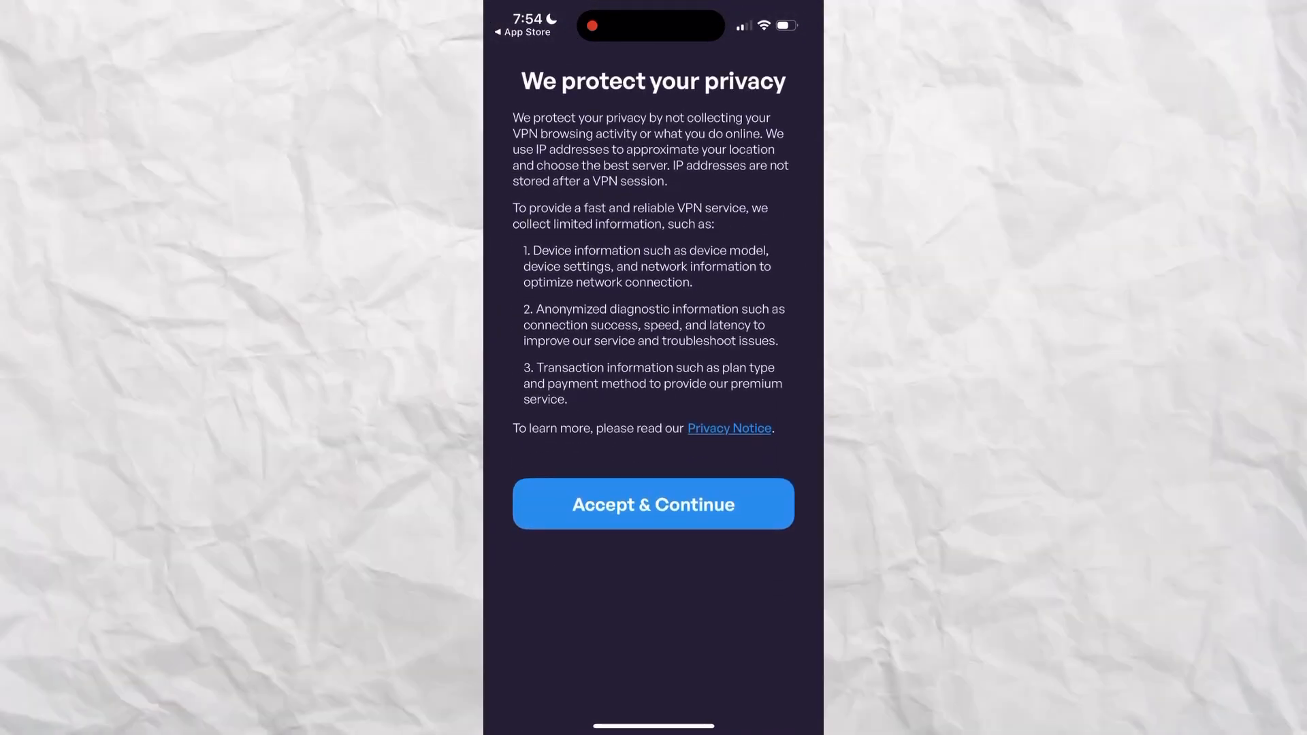
{"action": "left_click", "coordinate": [653, 504]}
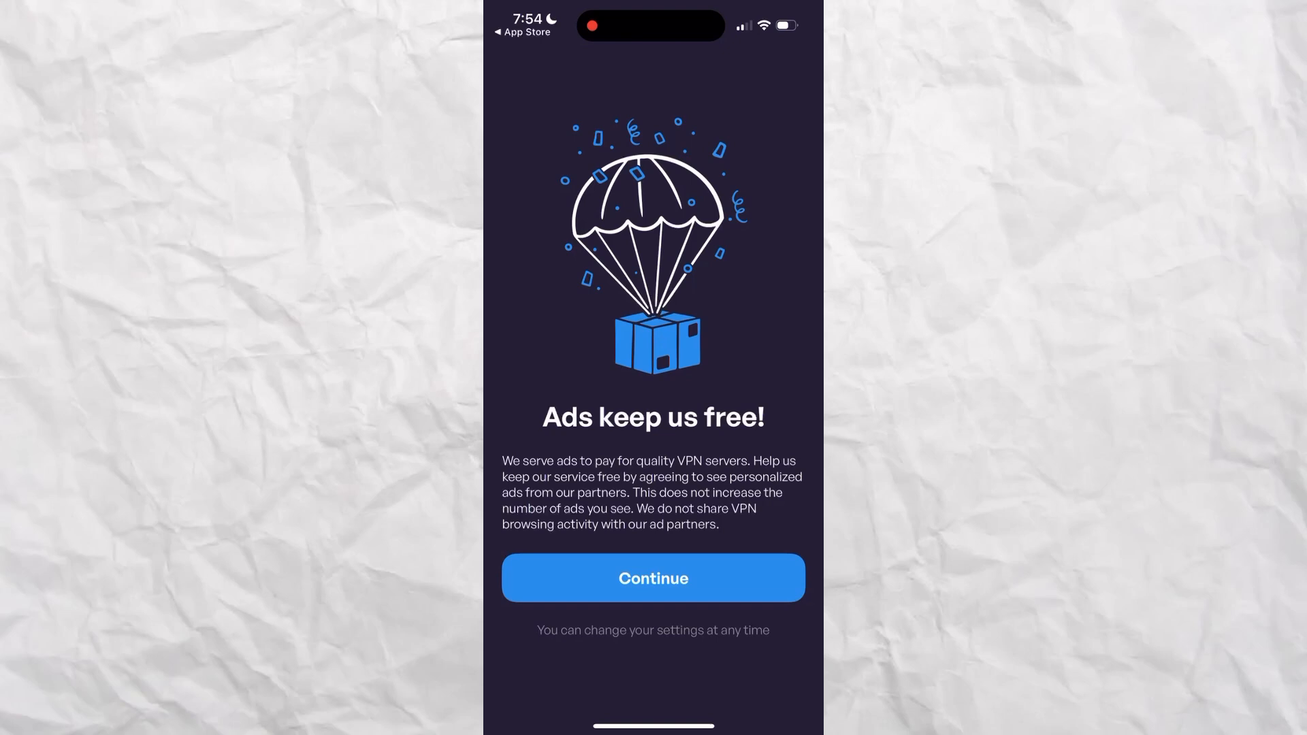
{"action": "left_click", "coordinate": [653, 578]}
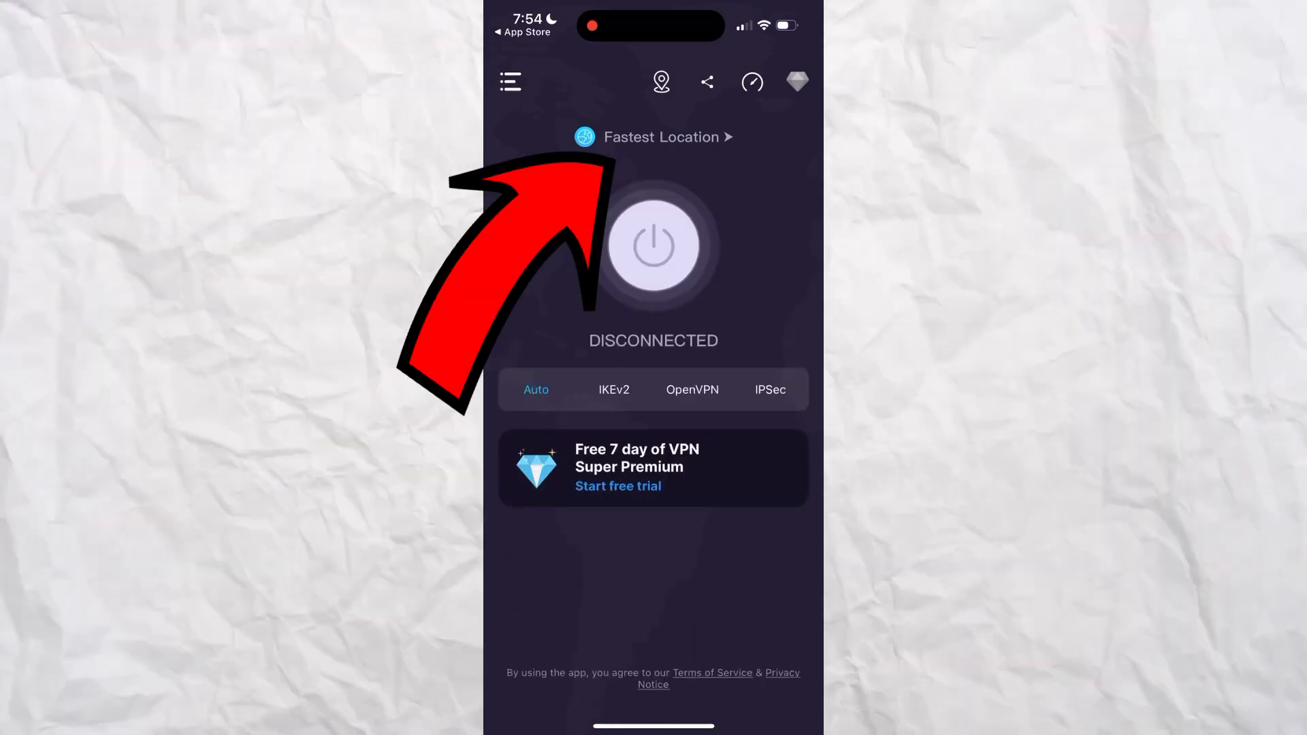
Step: Choose a Toronto, Canada server from the location list to connect the VPN
{"action": "left_click", "coordinate": [657, 137]}
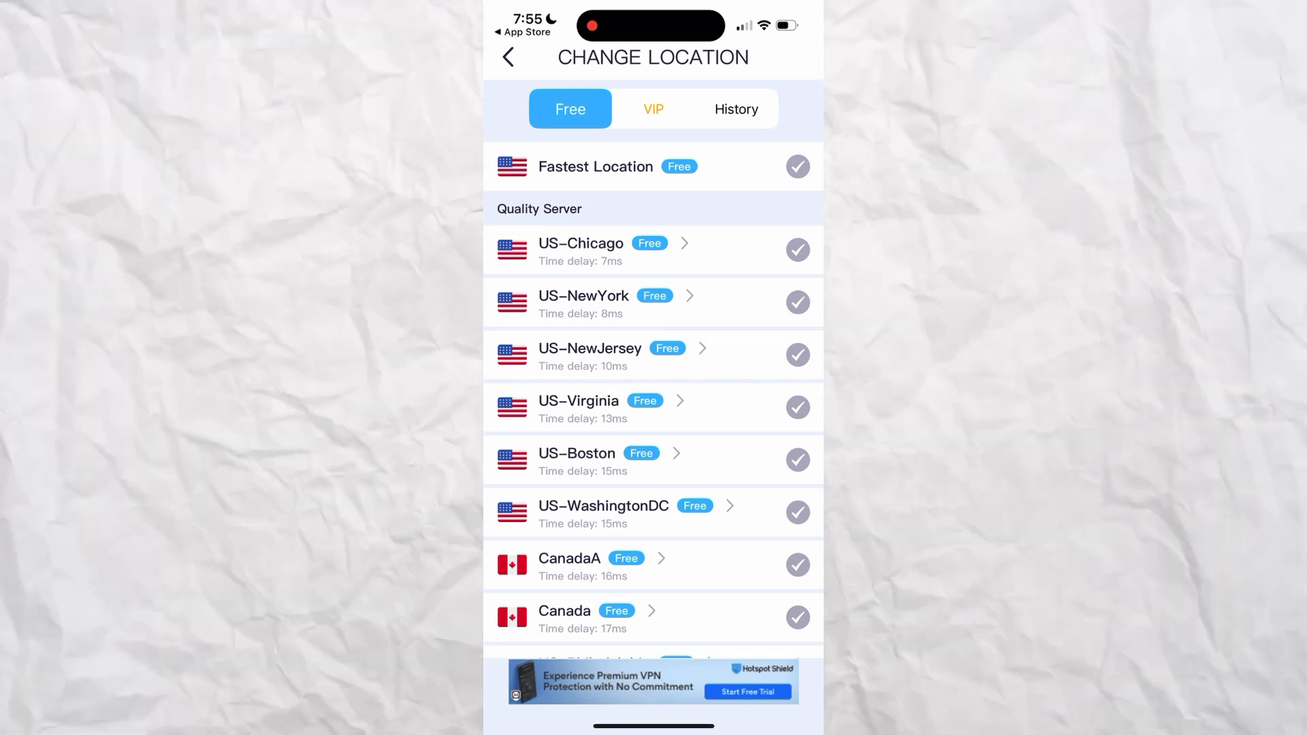
{"action": "scroll", "scroll_direction": "down", "scroll_amount": 3}
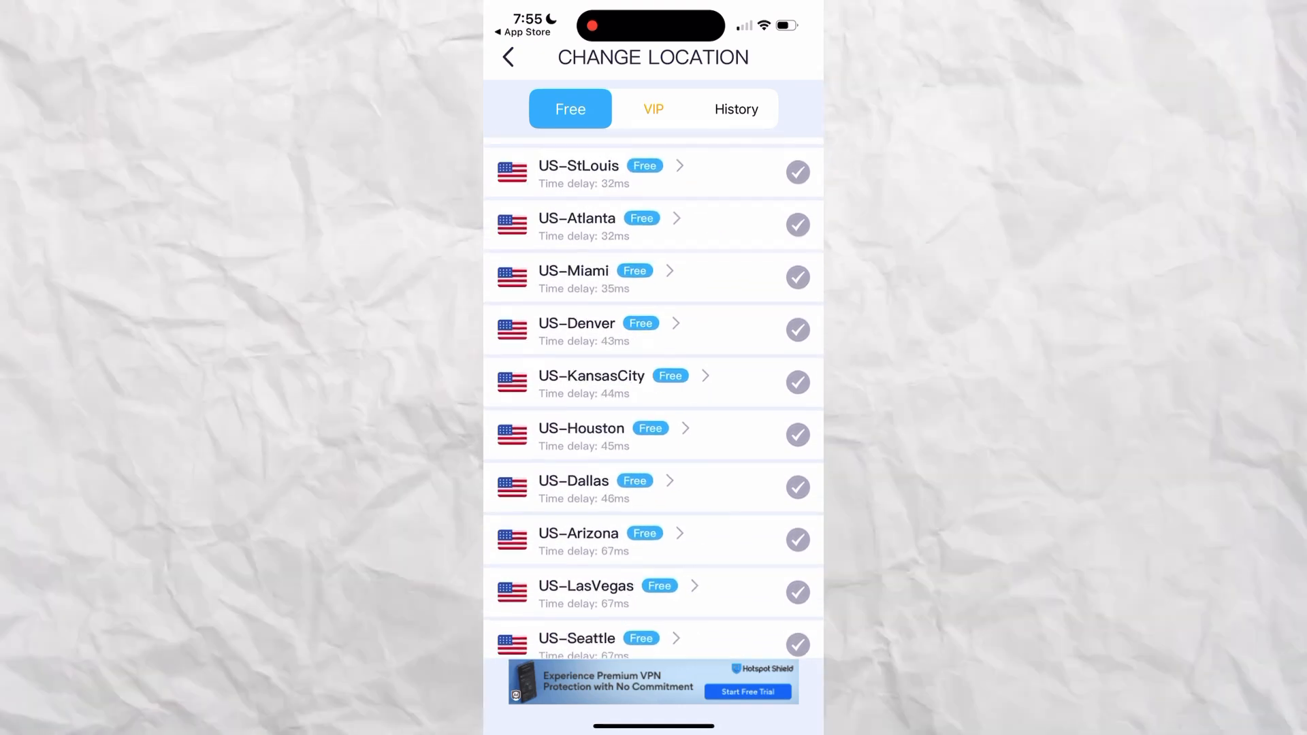
{"action": "scroll", "scroll_direction": "down", "scroll_amount": 3}
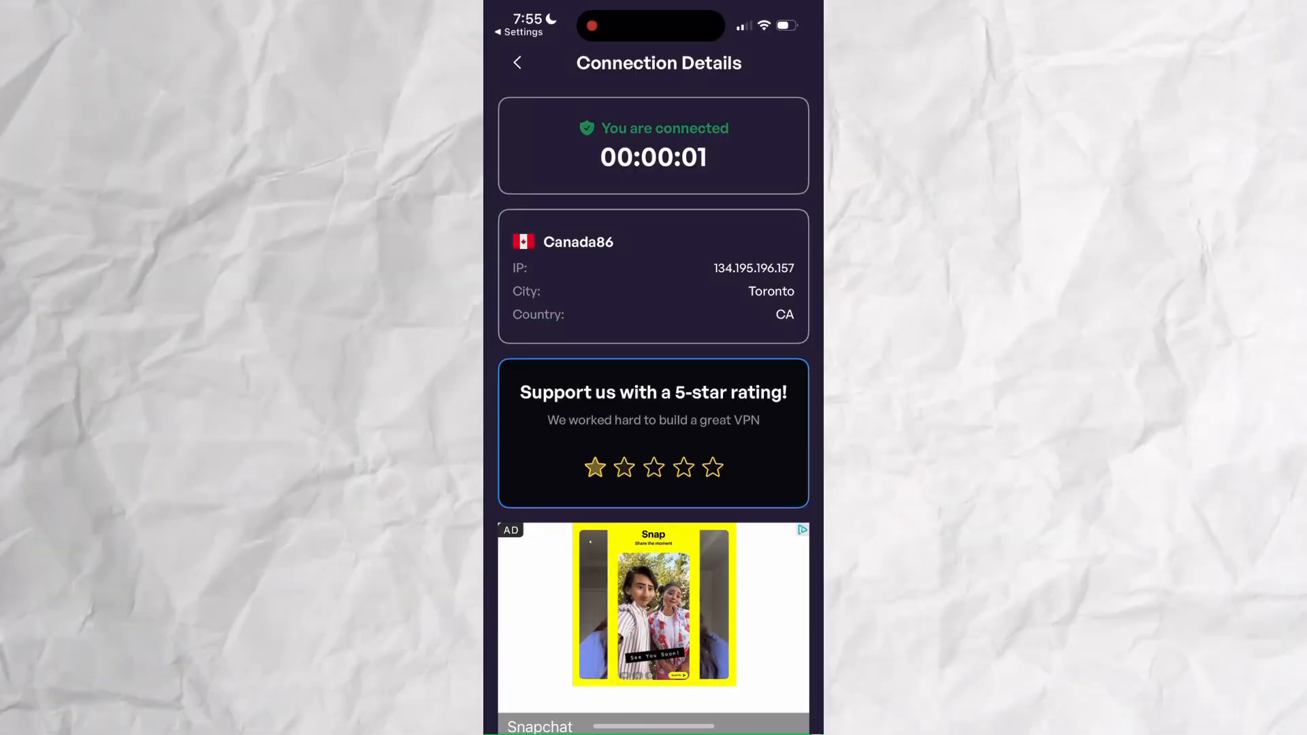
{"action": "left_click", "coordinate": [517, 63]}
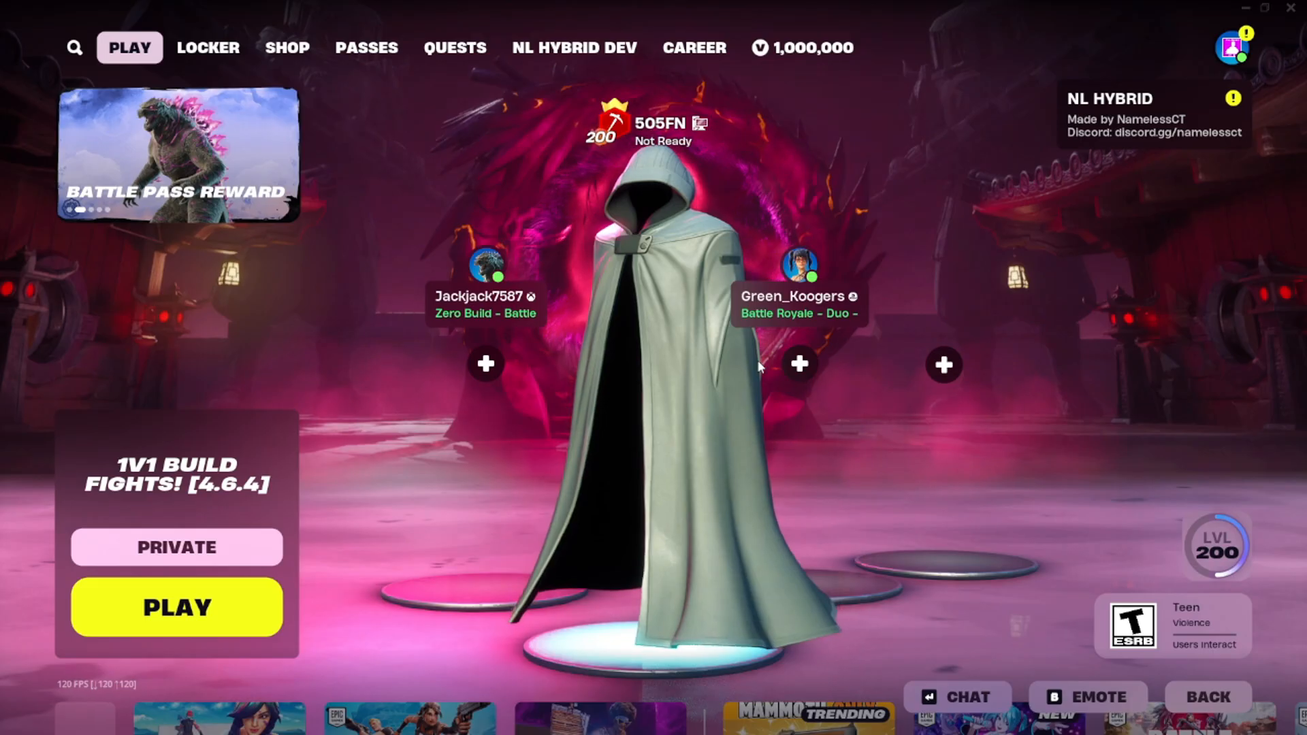
{"action": "mouse_move", "coordinate": [799, 364]}
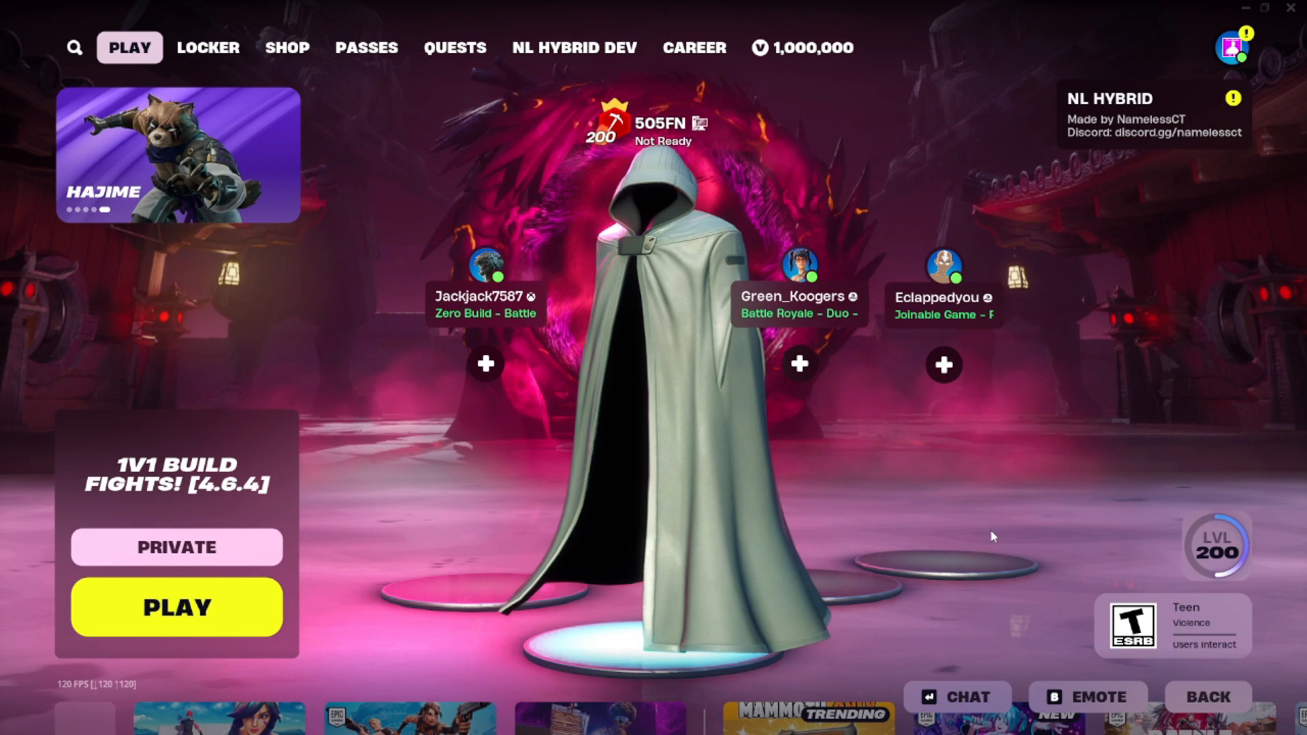
{"action": "mouse_move", "coordinate": [798, 365]}
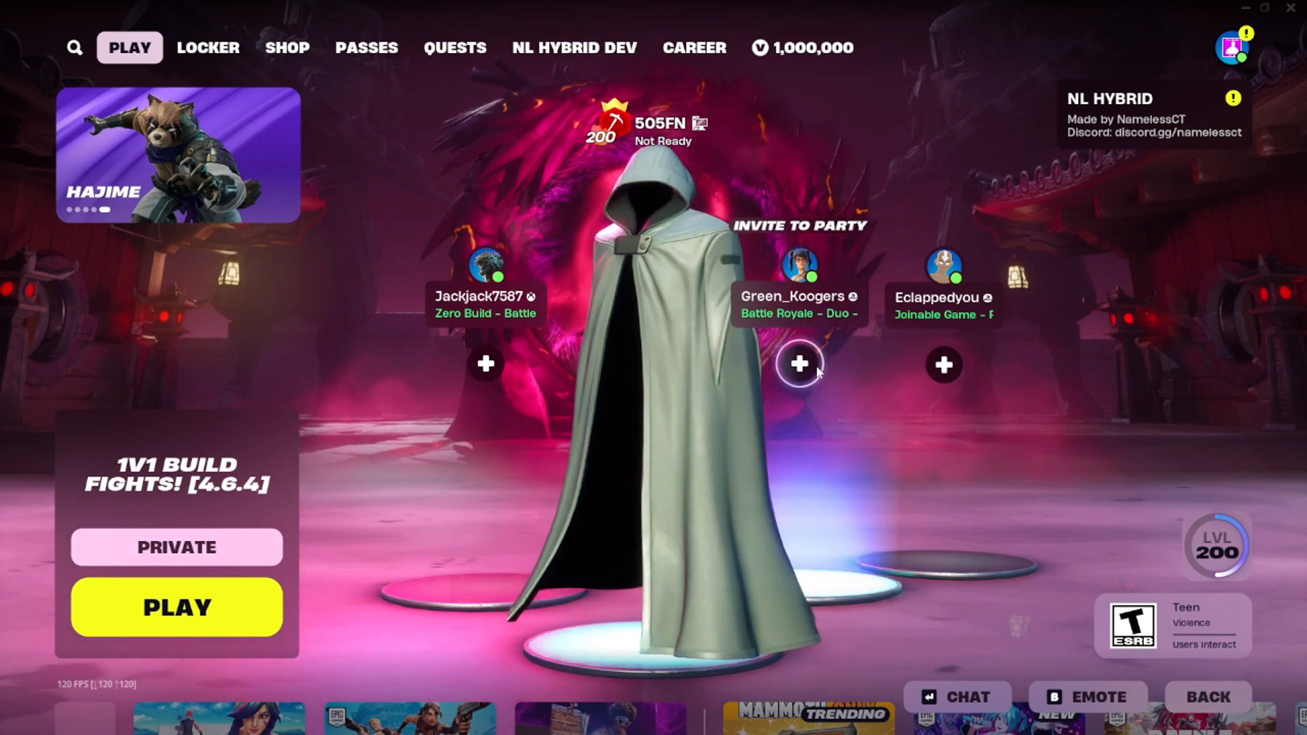